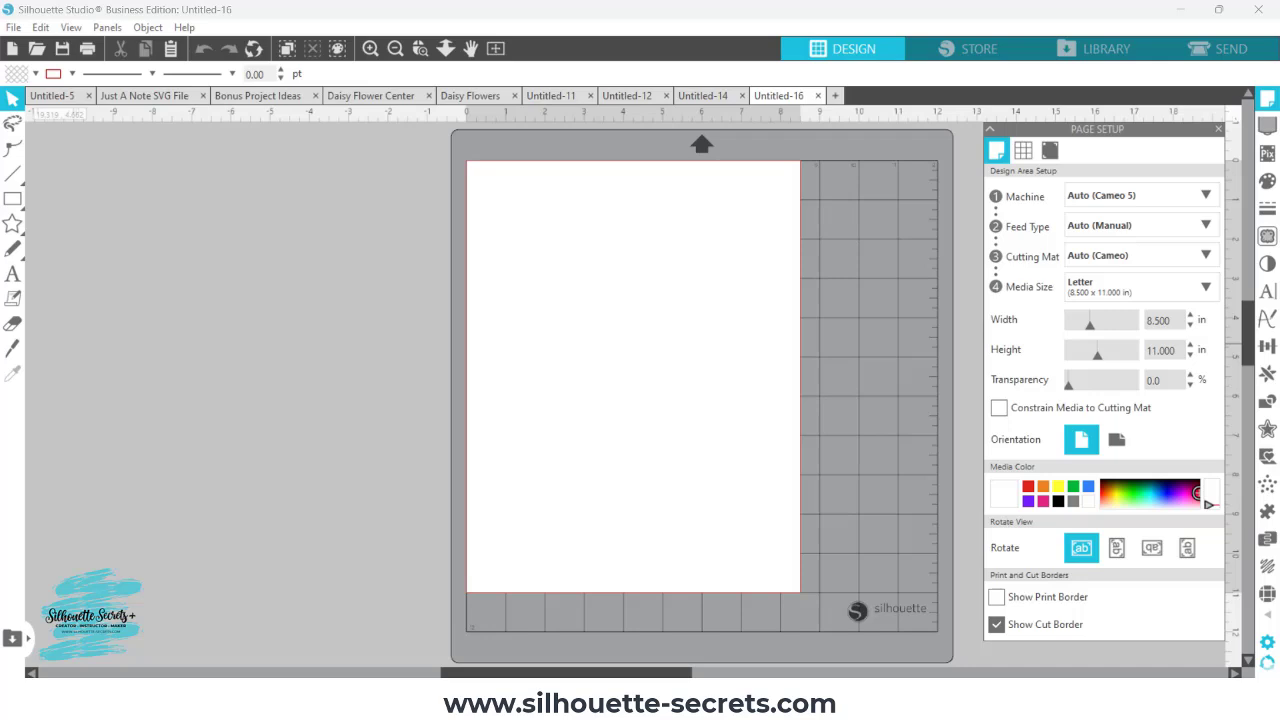
pyautogui.moveTo(892, 640)
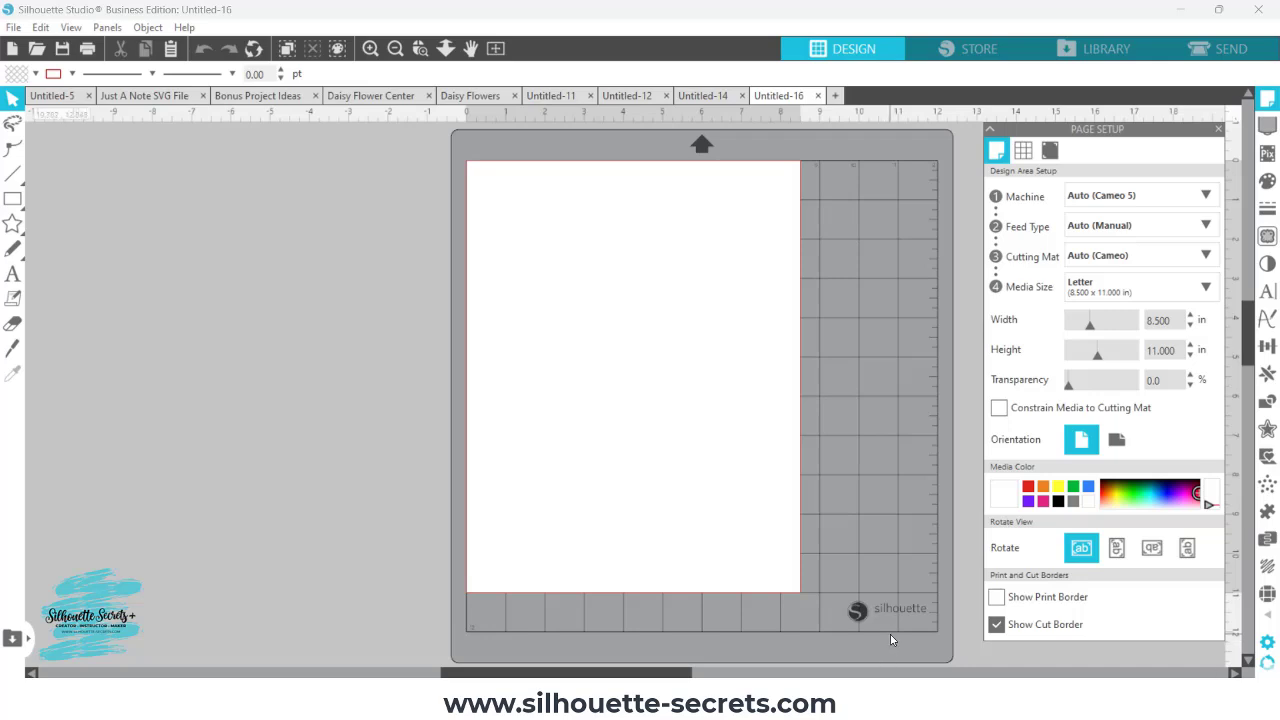
# Select Letter media size and turn registration marks On for print-and-cut.
pyautogui.click(1140, 287)
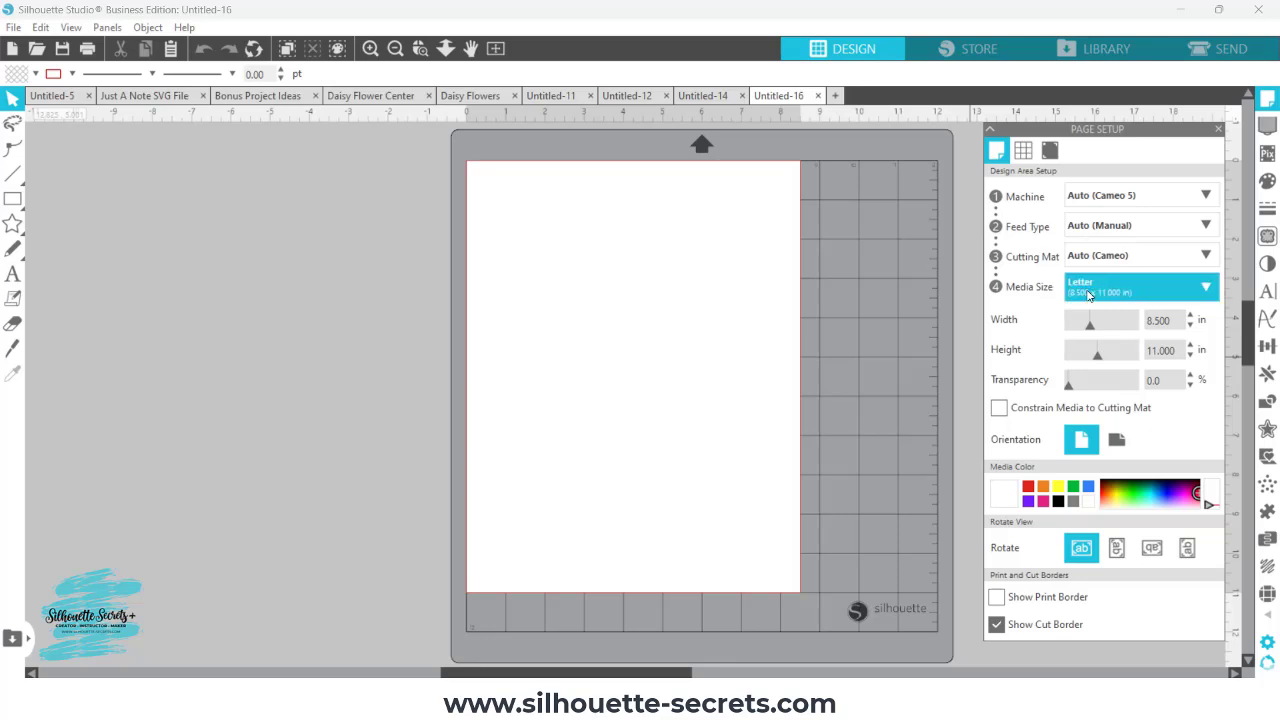
pyautogui.click(1050, 150)
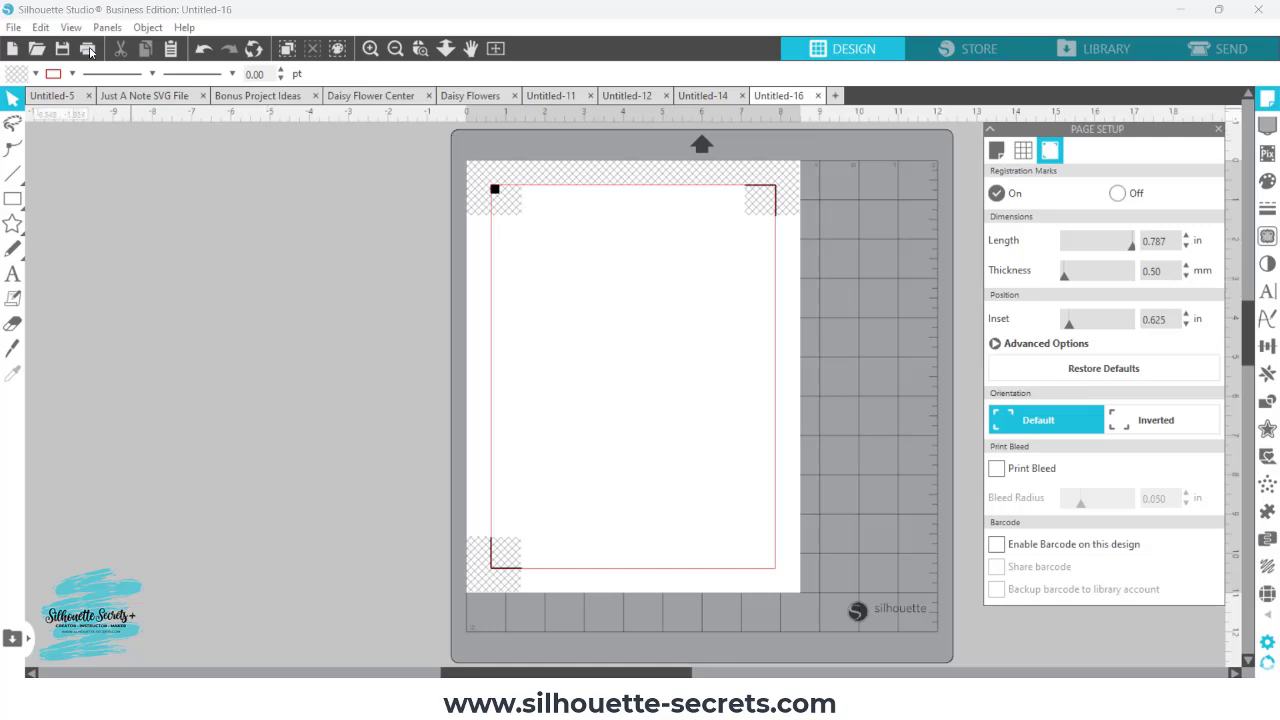
# Merge the 'Spring peacock sticker 3' image into the current page.
pyautogui.click(14, 27)
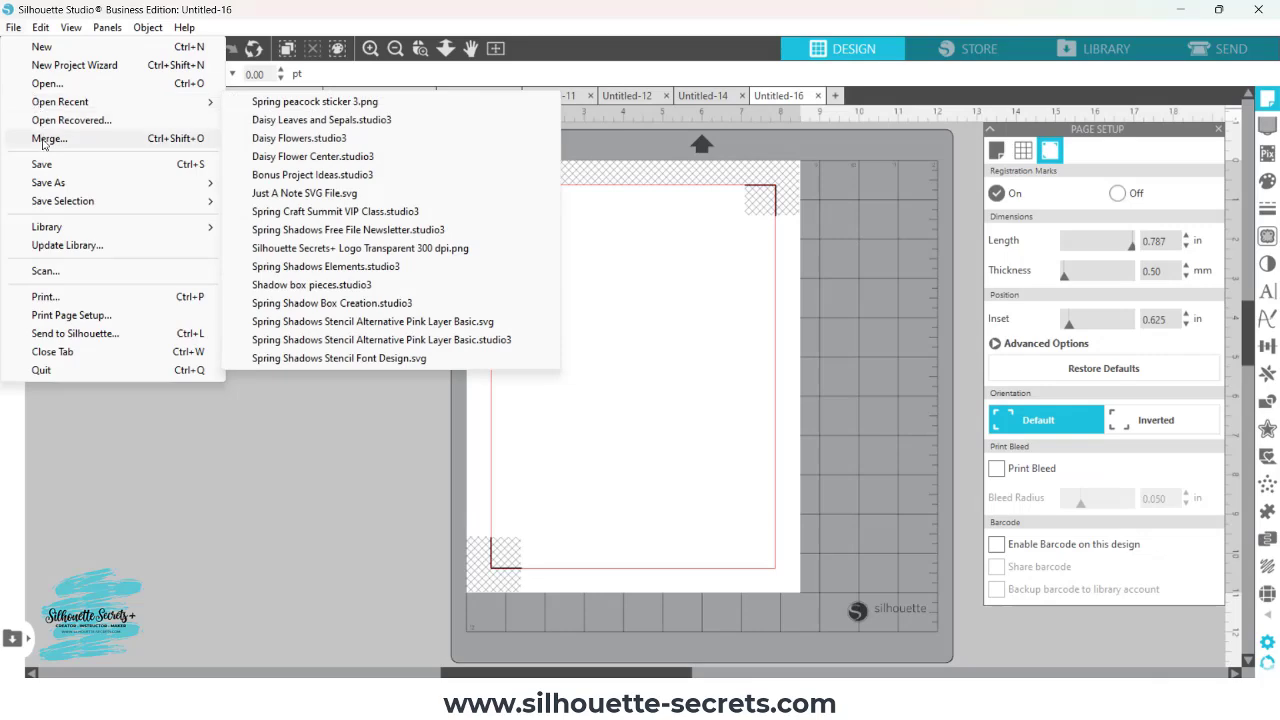
pyautogui.click(49, 138)
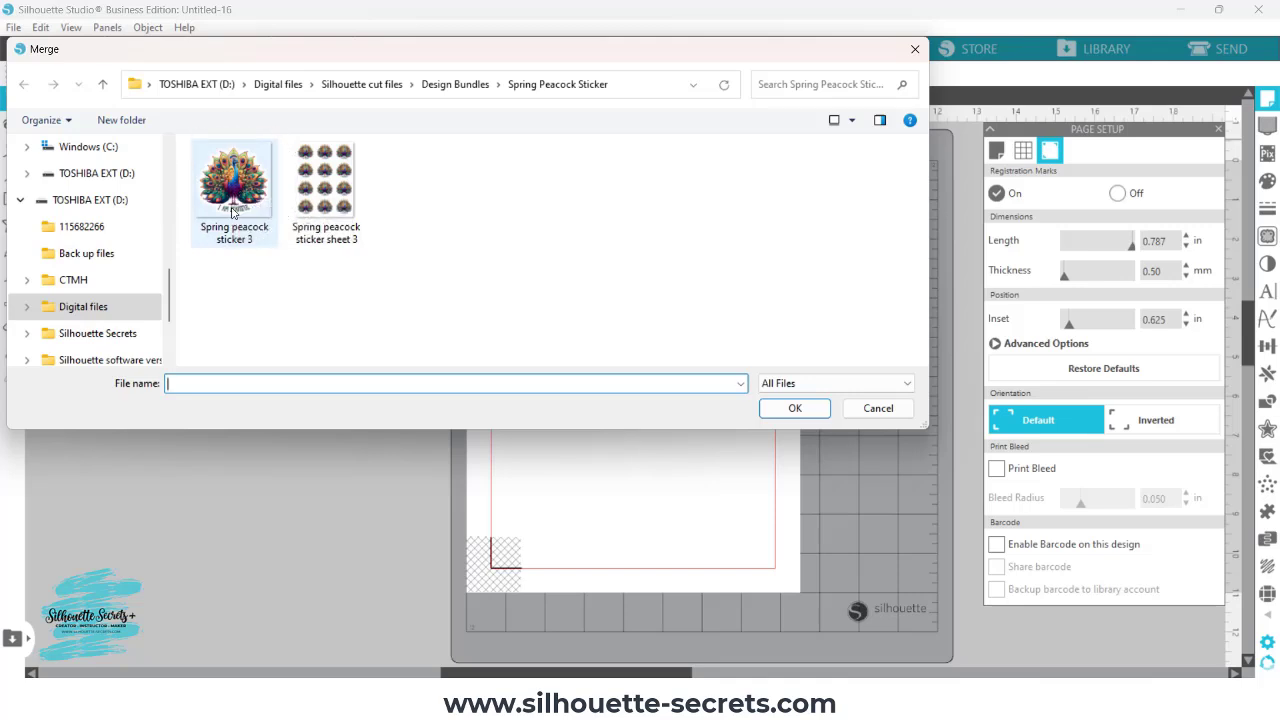
pyautogui.moveTo(342, 193)
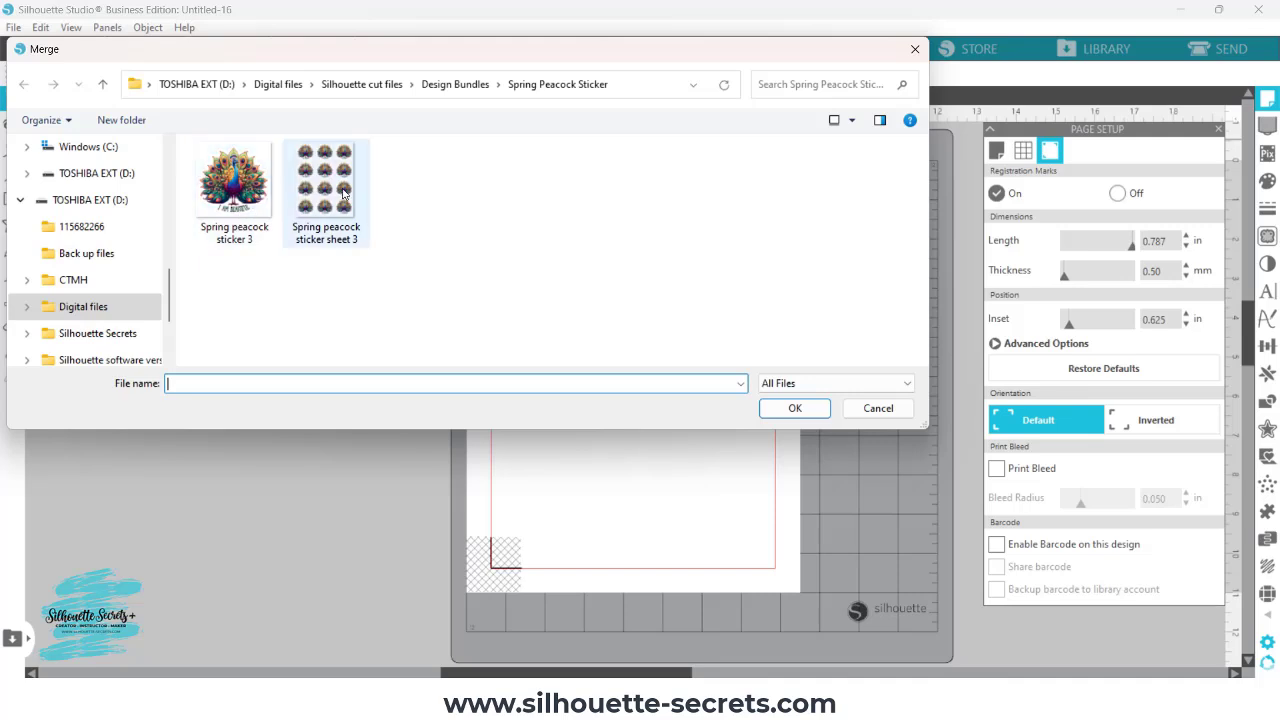
pyautogui.click(234, 180)
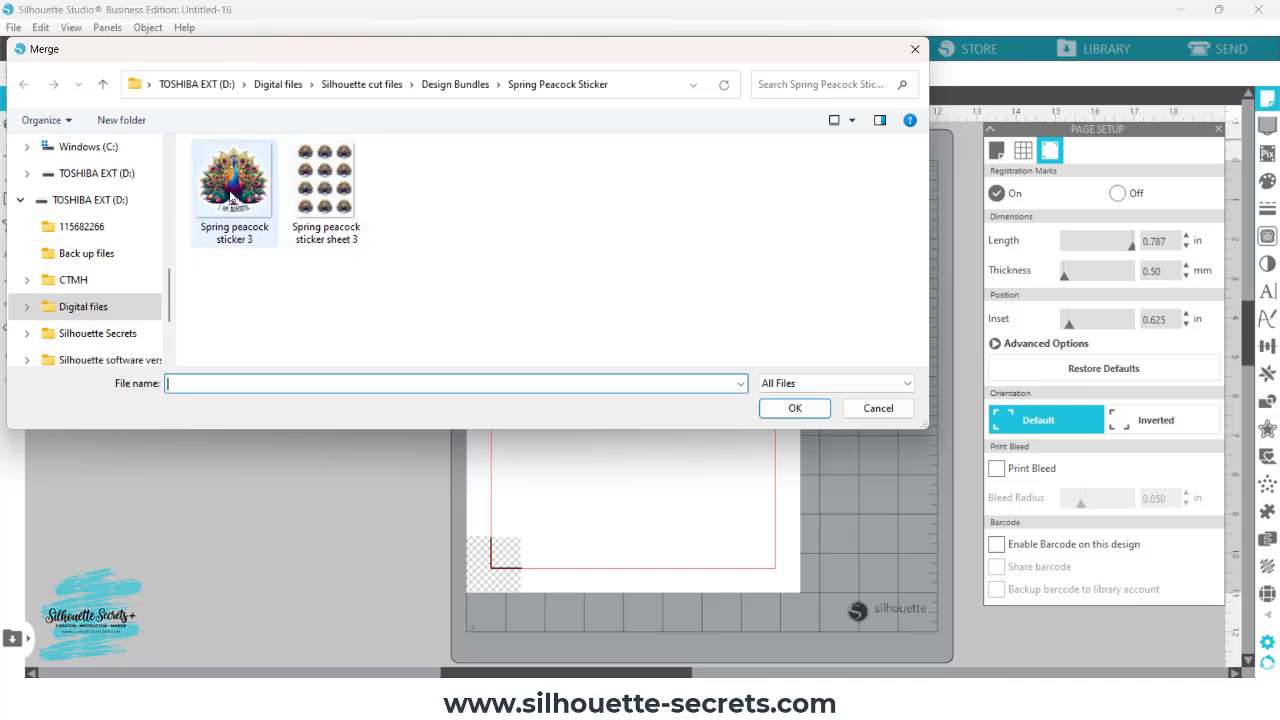
pyautogui.moveTo(234, 180)
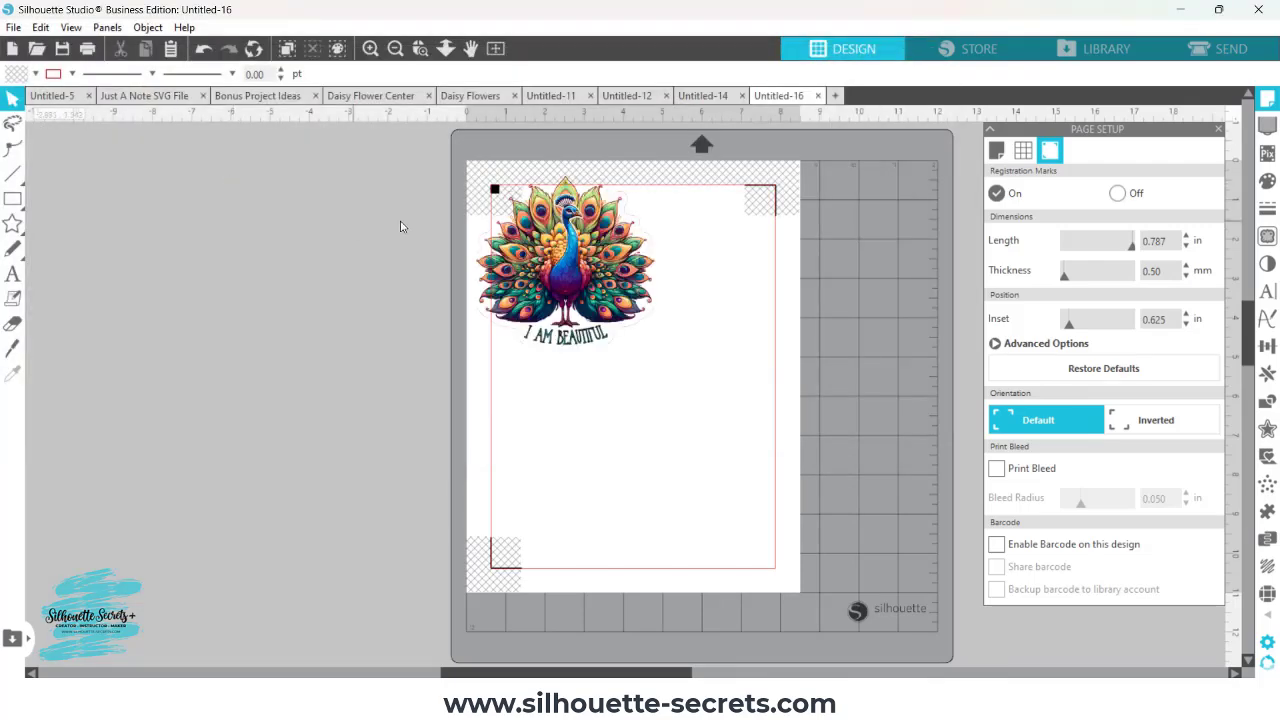
pyautogui.moveTo(625, 220)
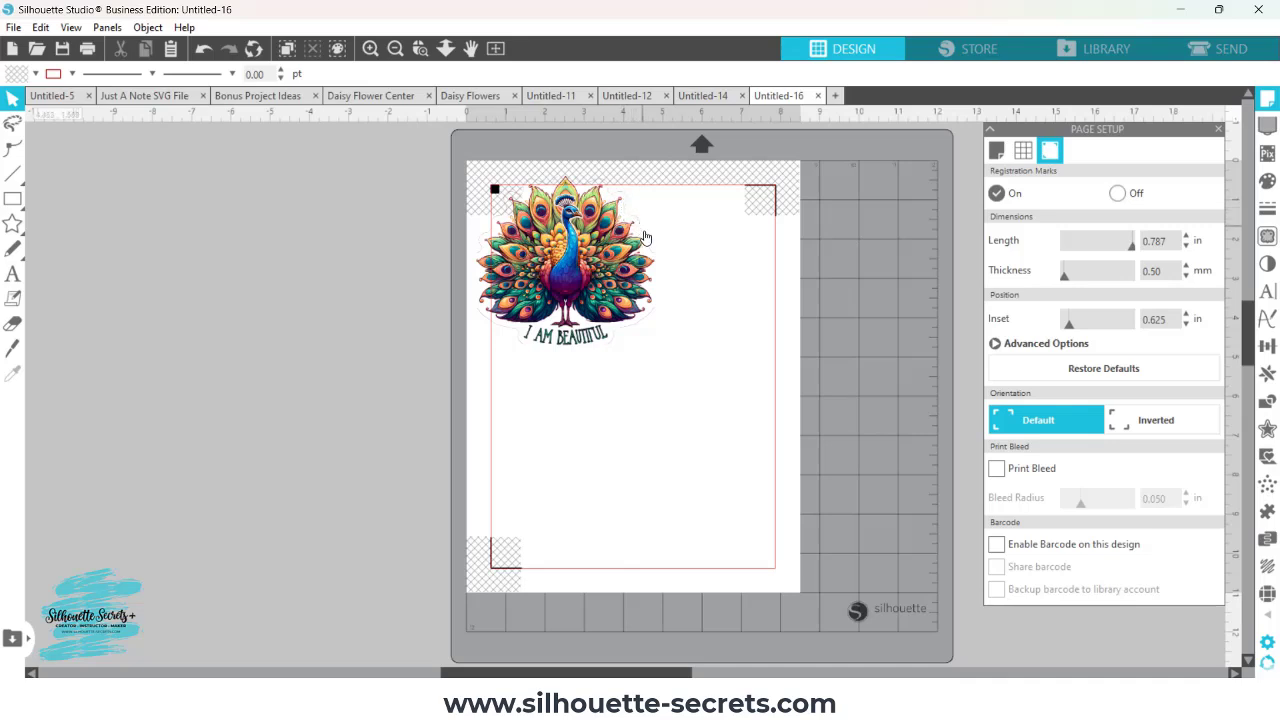
pyautogui.moveTo(640, 232)
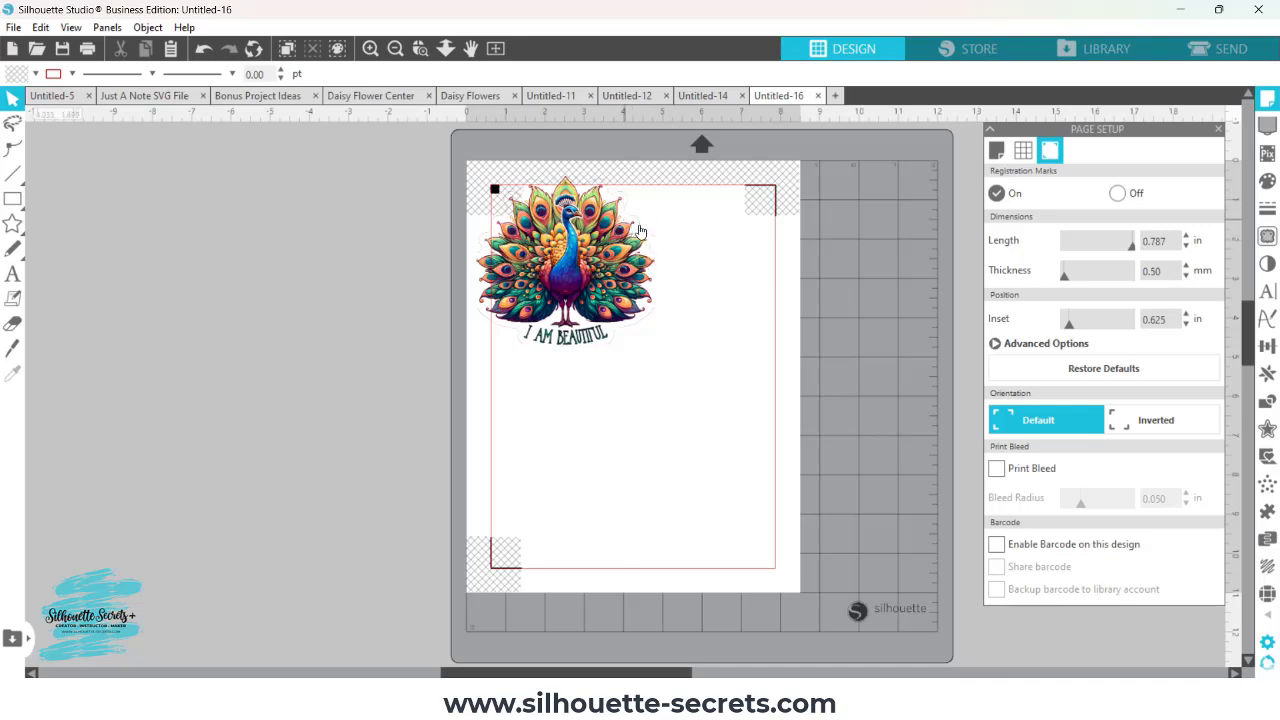
# Move the peacock sticker right and down, inside the registration-mark border.
pyautogui.moveTo(565, 260); pyautogui.dragTo(593, 280)
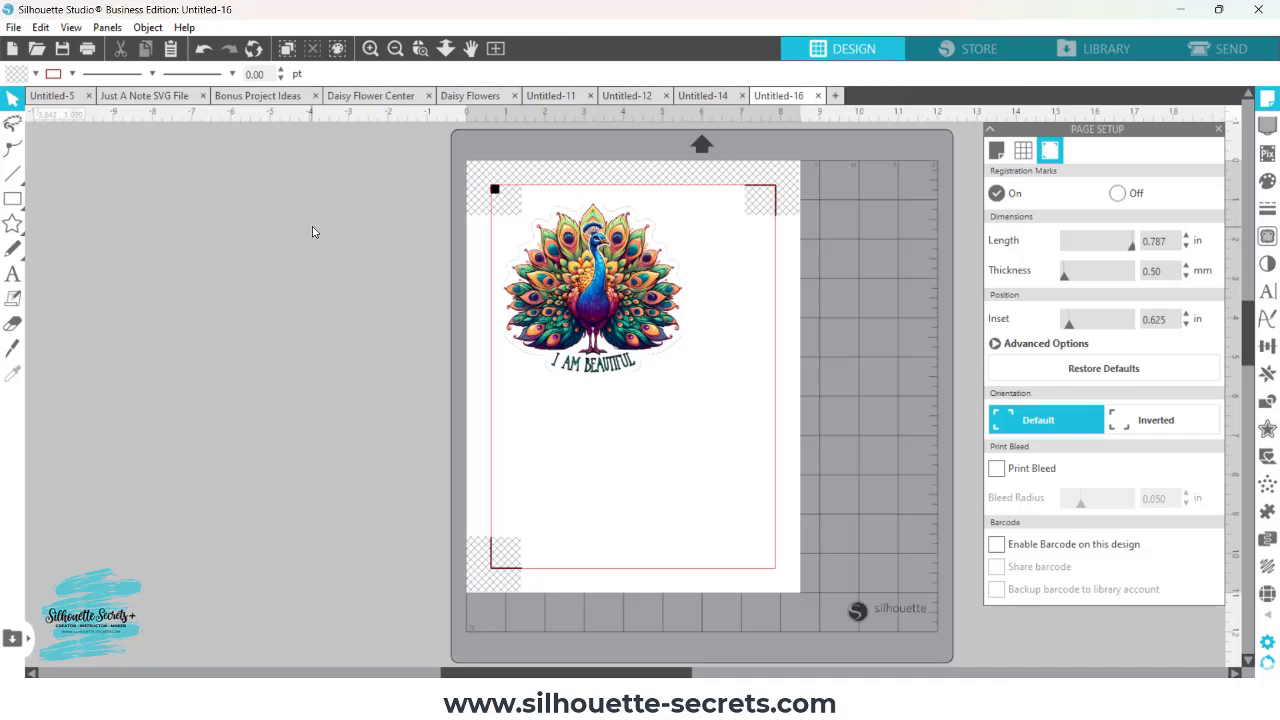
pyautogui.click(13, 27)
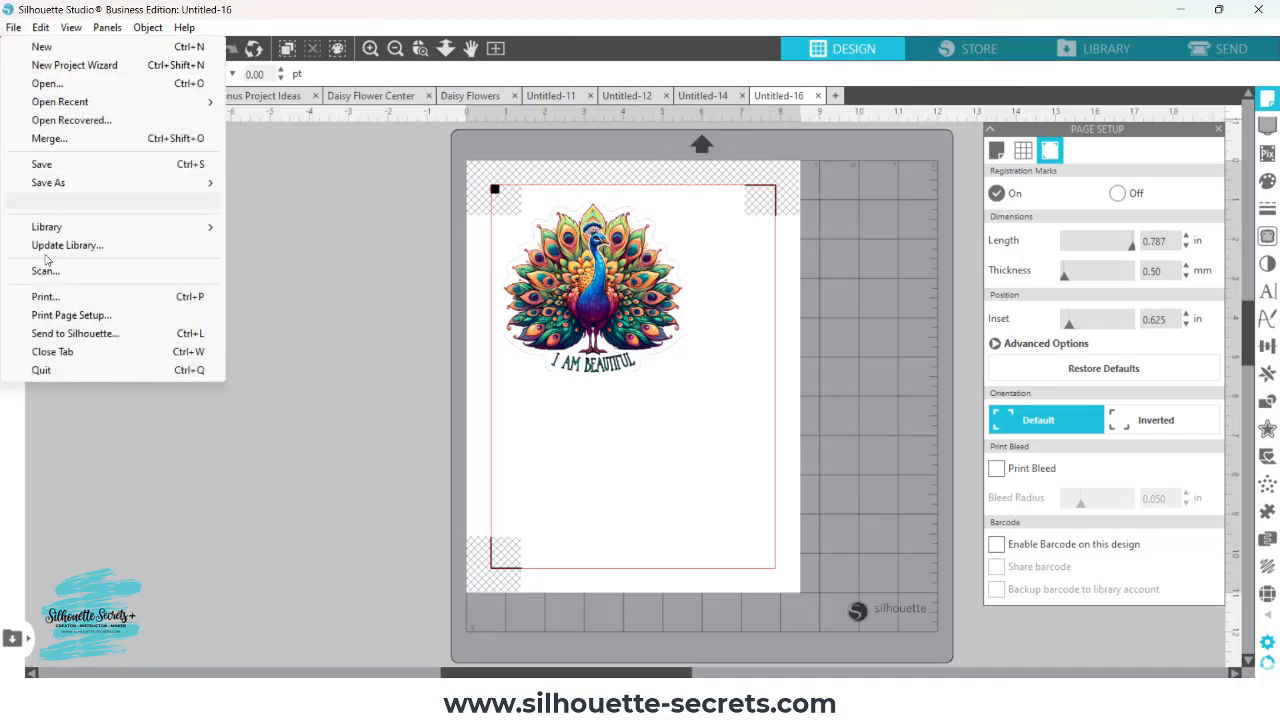
pyautogui.click(45, 296)
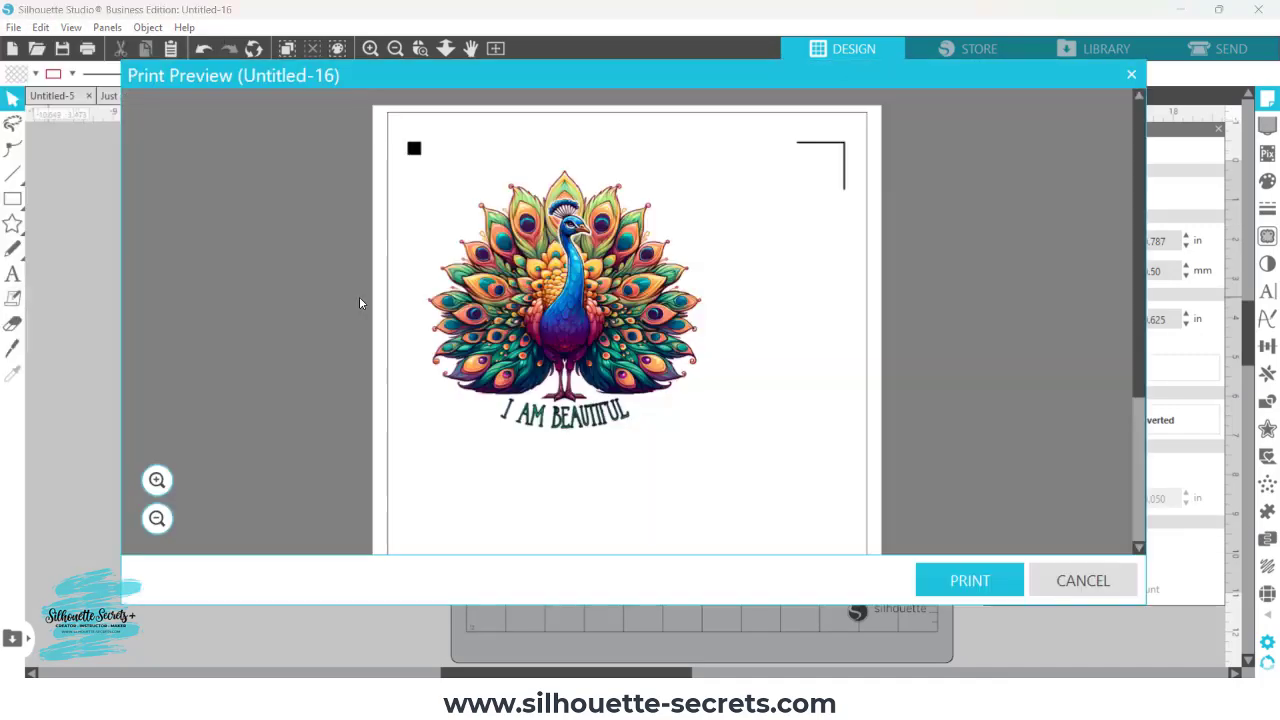
pyautogui.moveTo(687, 212)
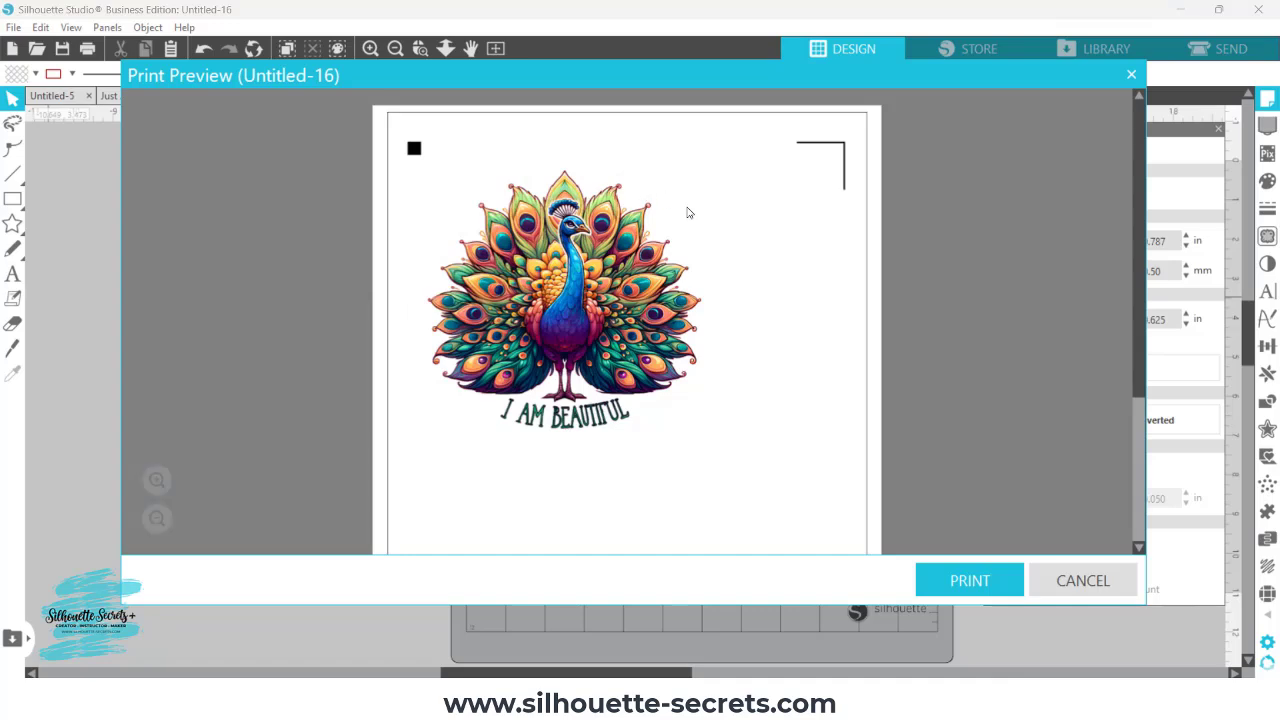
pyautogui.moveTo(808, 438)
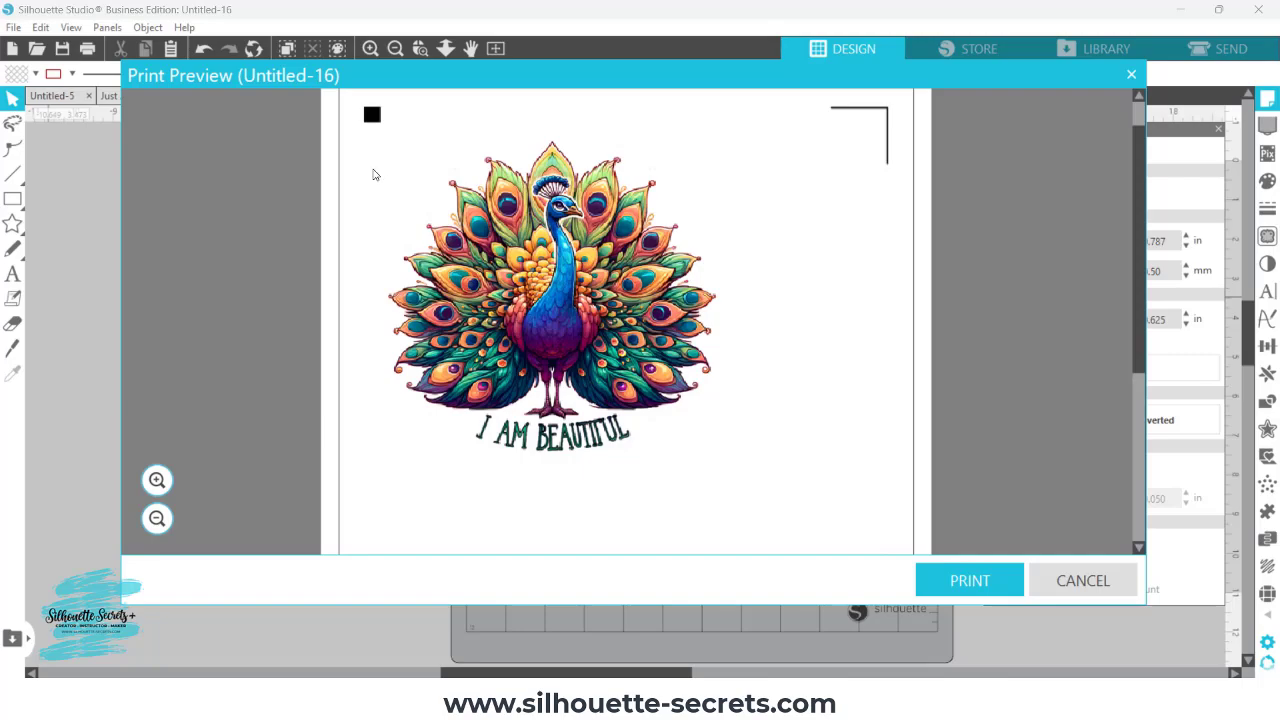
pyautogui.click(157, 480)
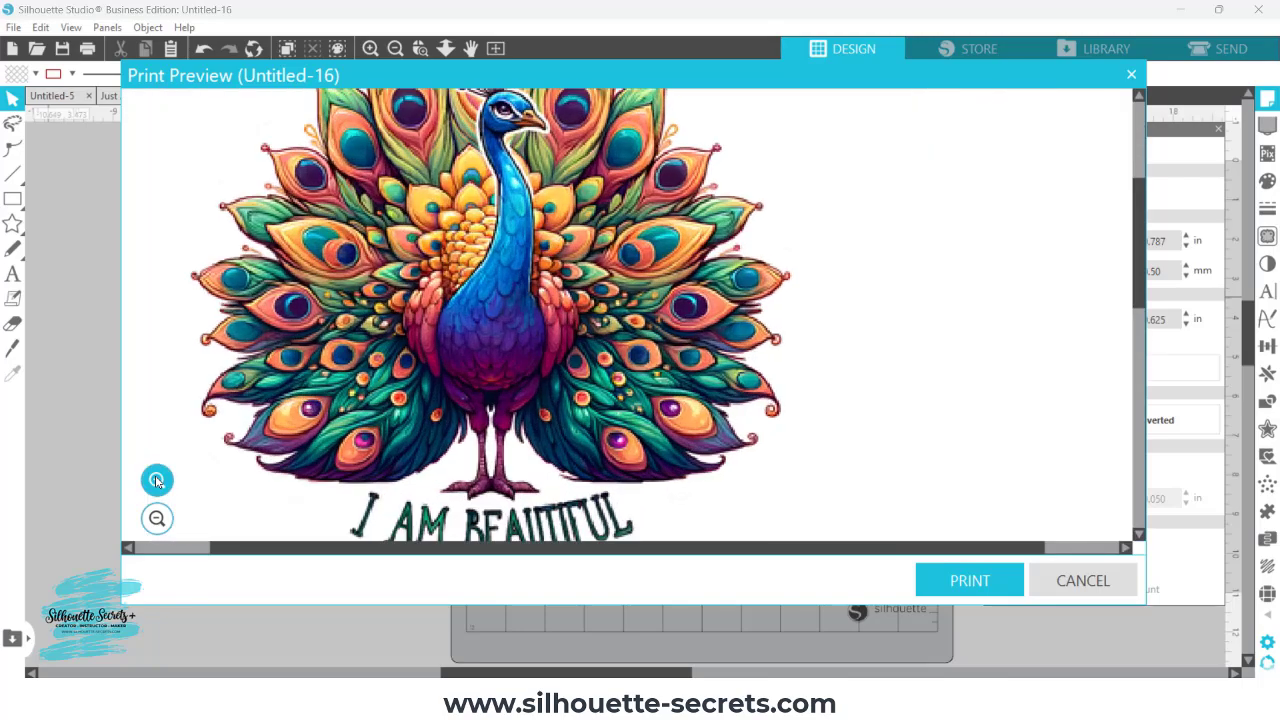
pyautogui.click(157, 480)
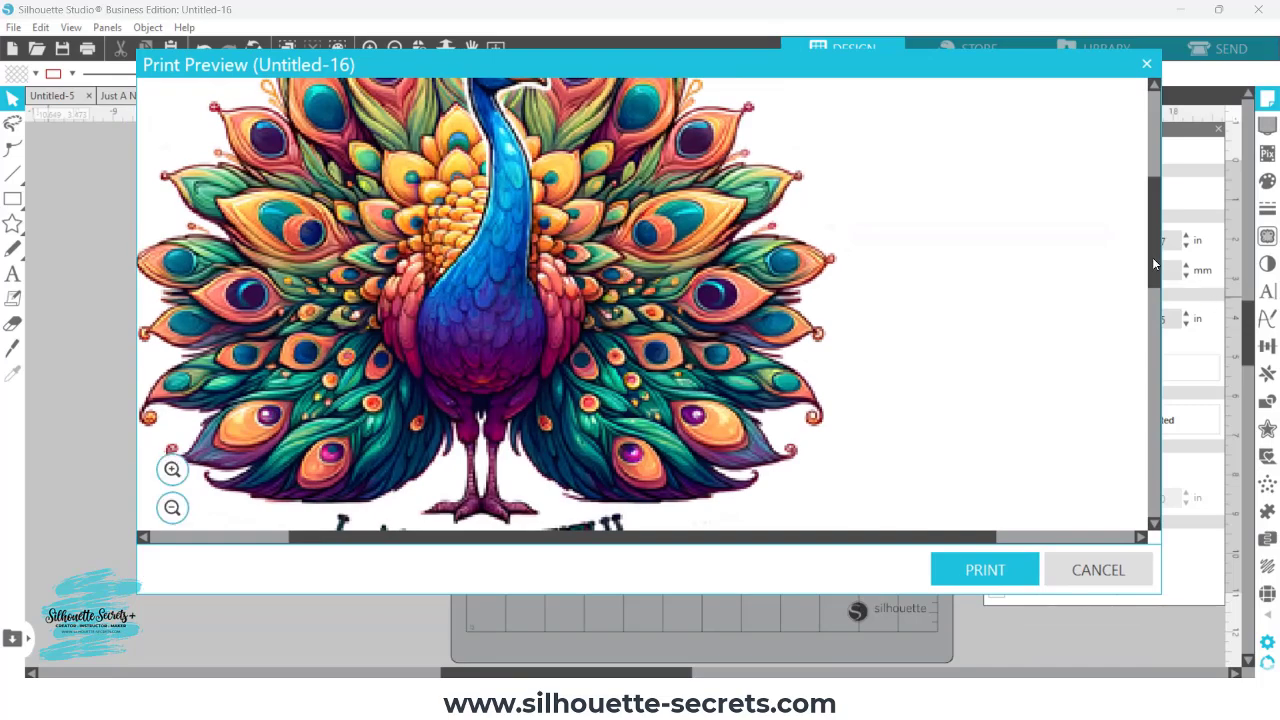
pyautogui.click(171, 508)
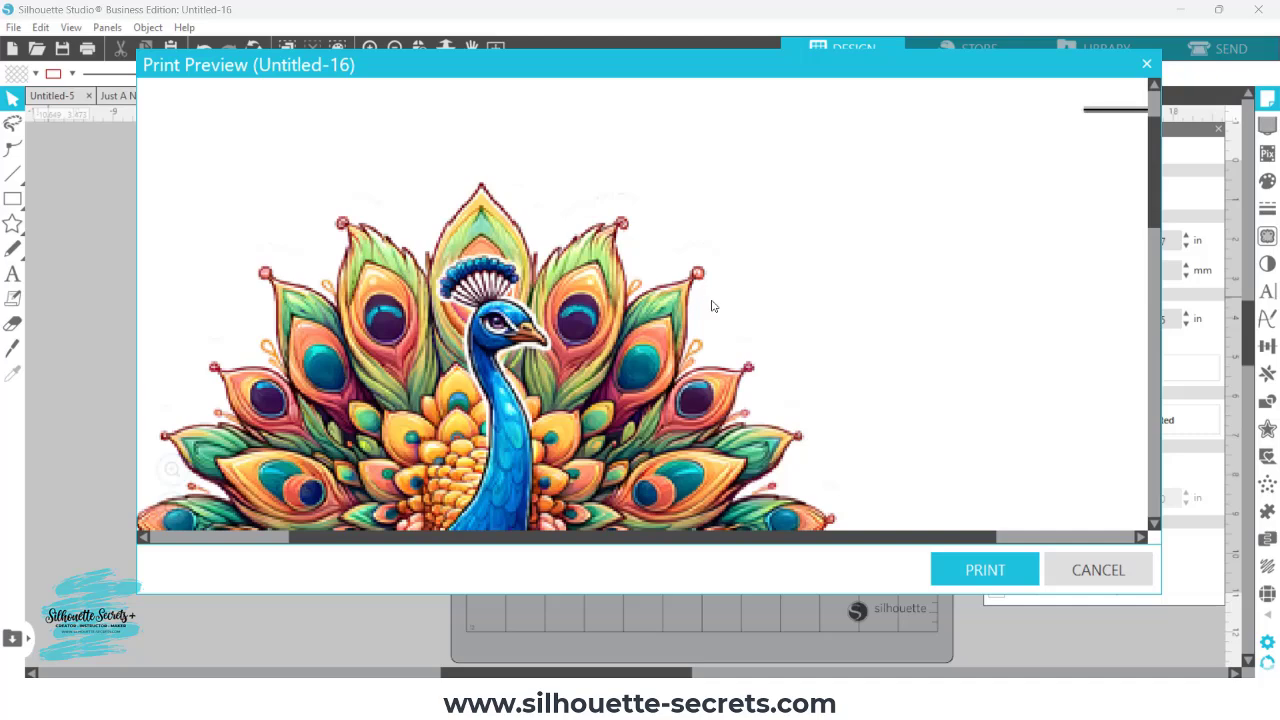
pyautogui.moveTo(947, 363)
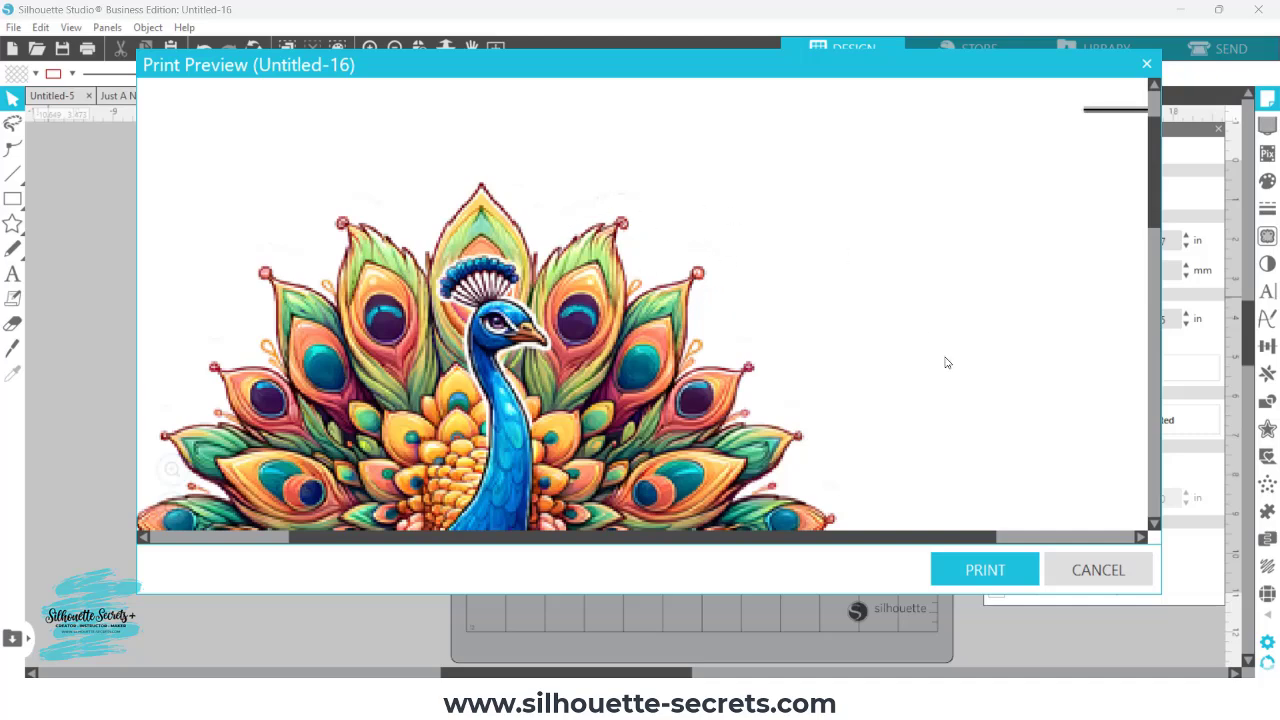
pyautogui.click(1097, 569)
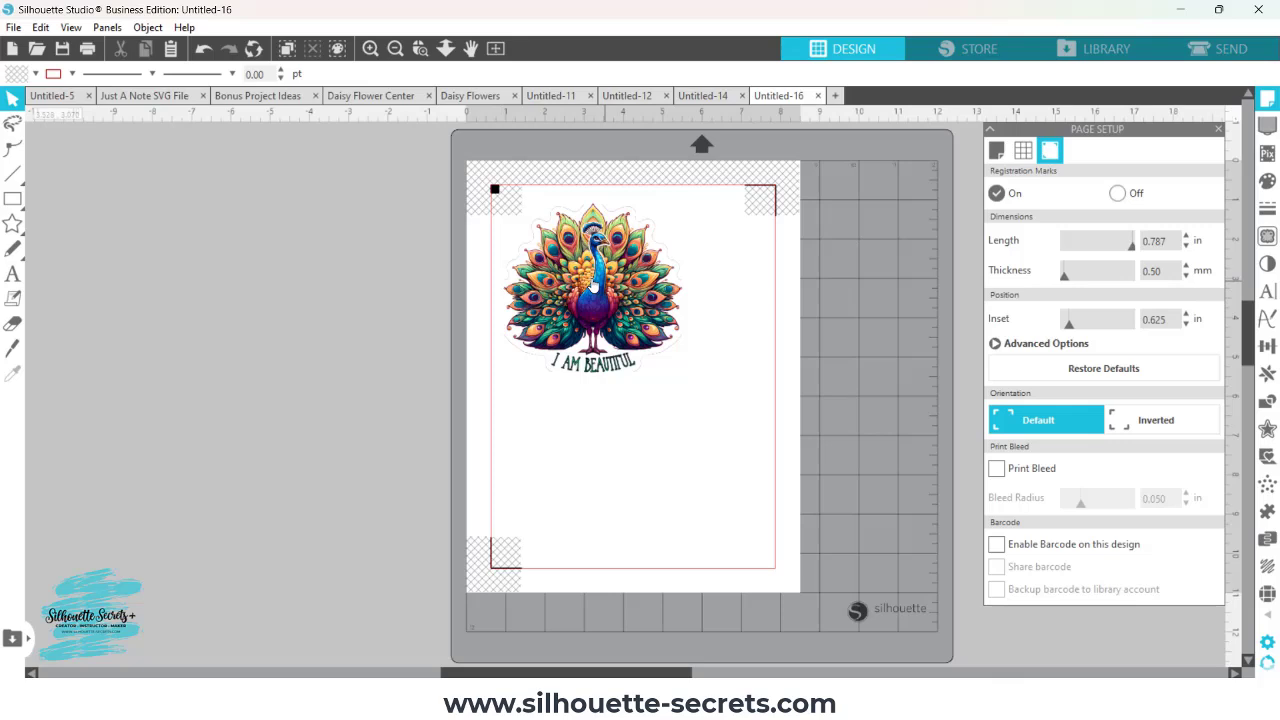
# Move the sticker off the page and preview a solid trace fill at 100% threshold.
pyautogui.moveTo(590, 285); pyautogui.dragTo(307, 300)
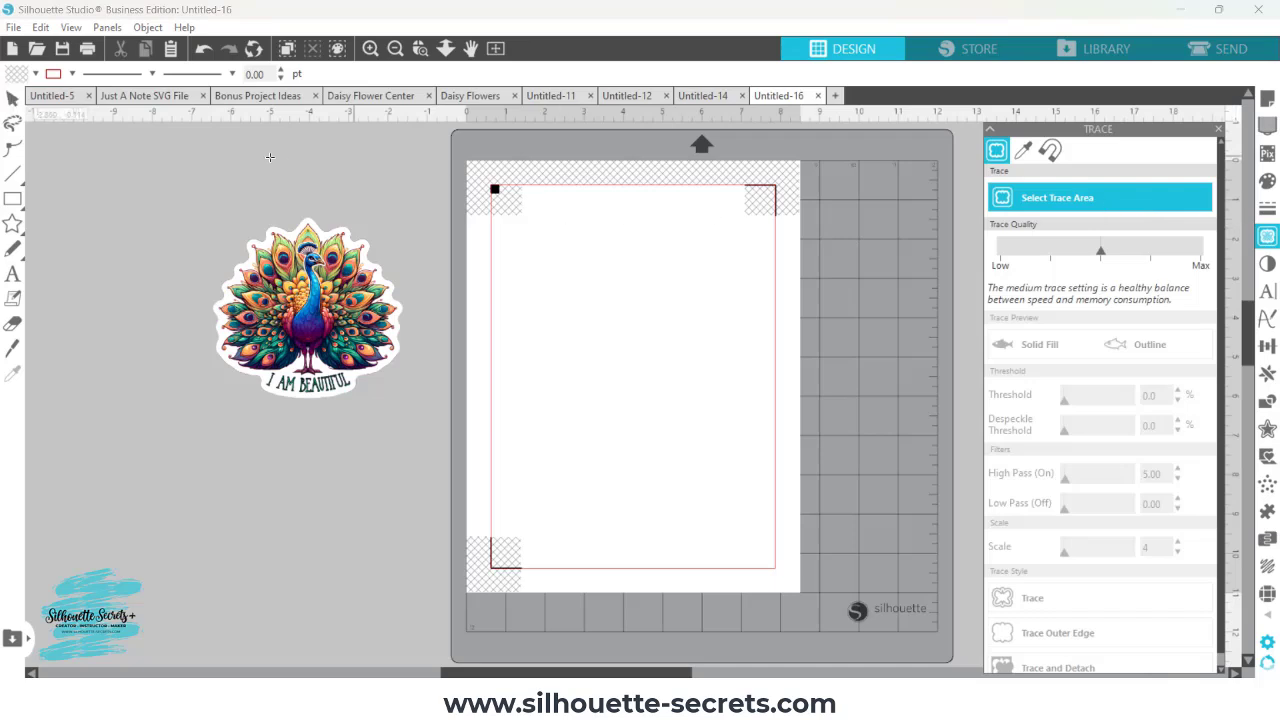
pyautogui.click(308, 310)
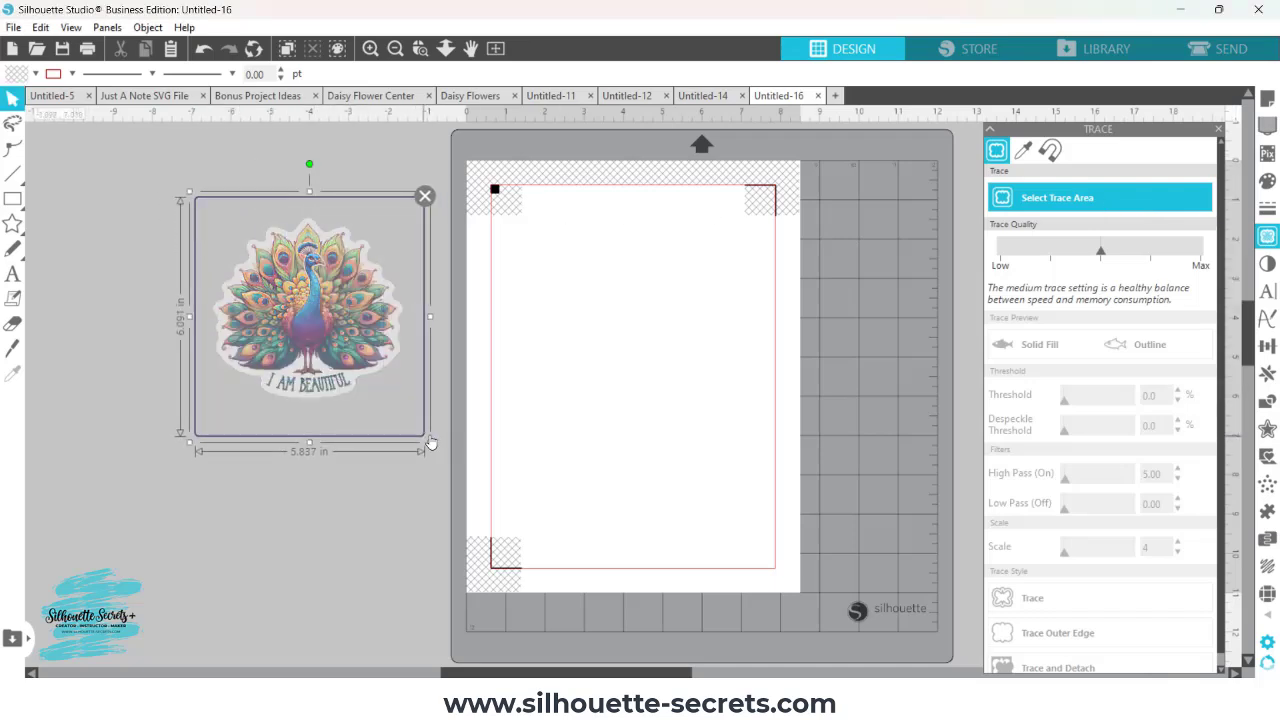
pyautogui.click(1043, 344)
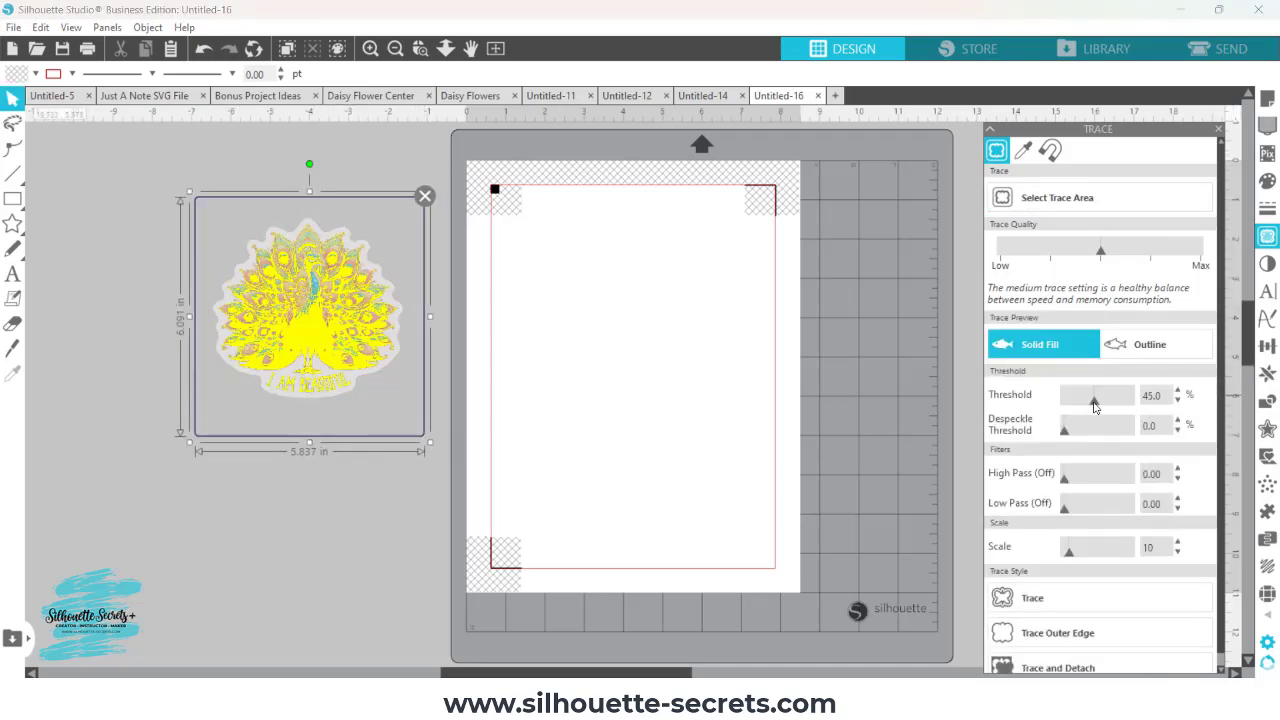
pyautogui.moveTo(1098, 394); pyautogui.dragTo(1132, 394)
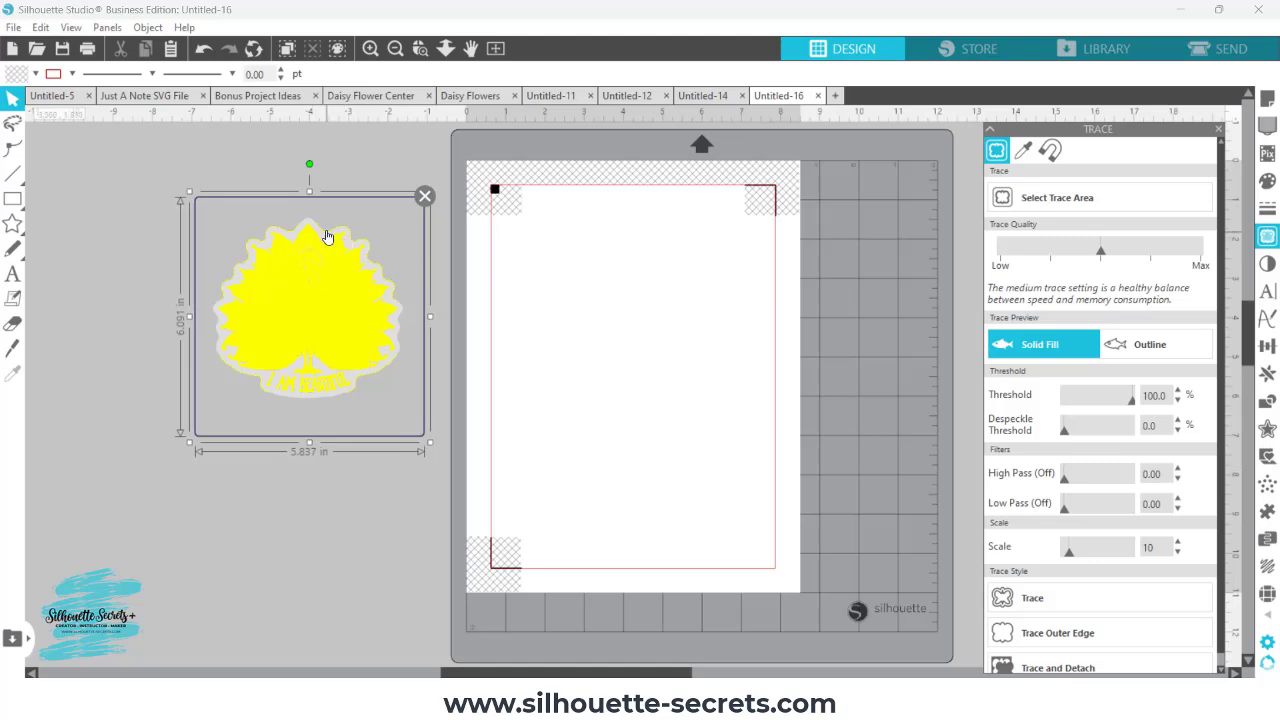
pyautogui.moveTo(371, 261)
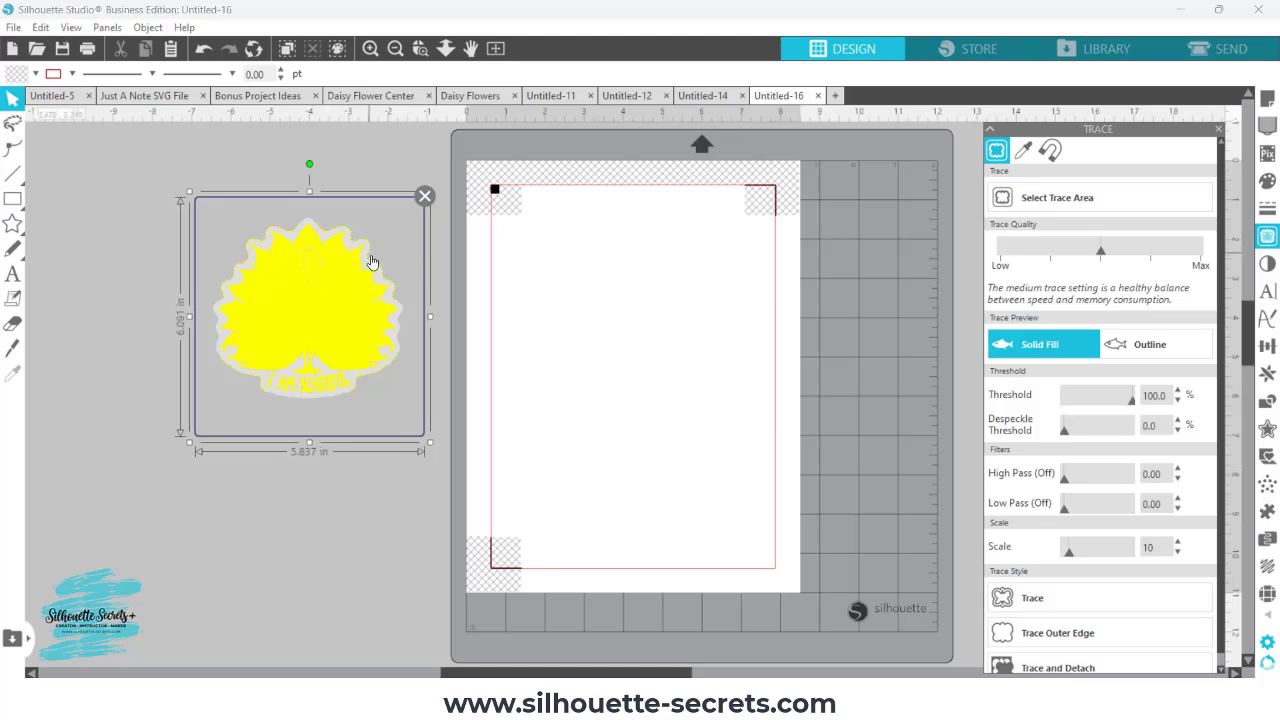
pyautogui.moveTo(303, 260)
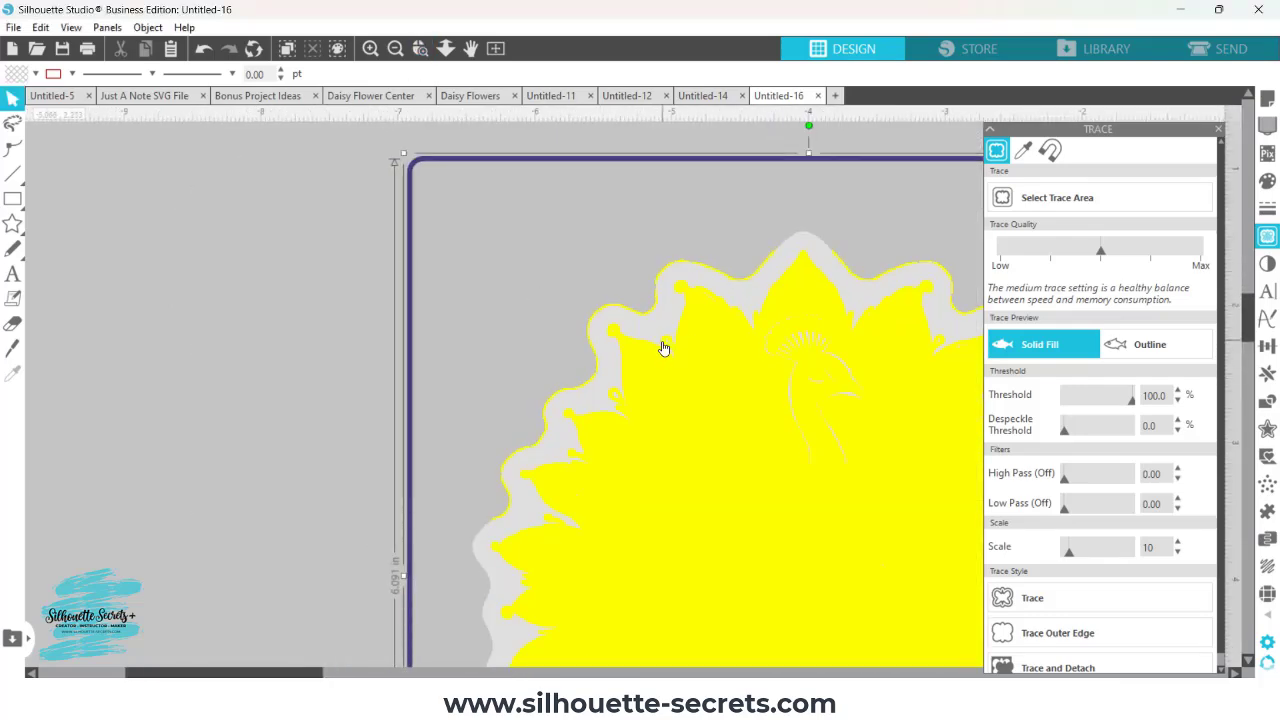
pyautogui.moveTo(820, 364)
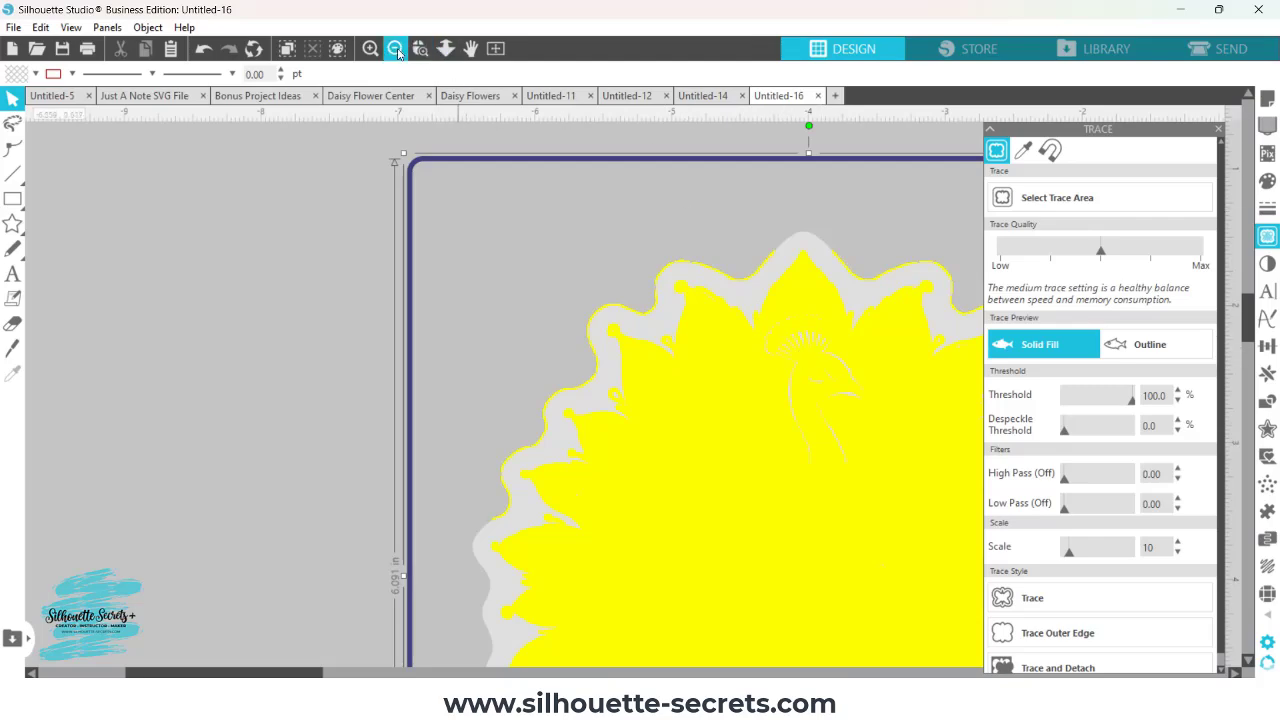
pyautogui.click(395, 48)
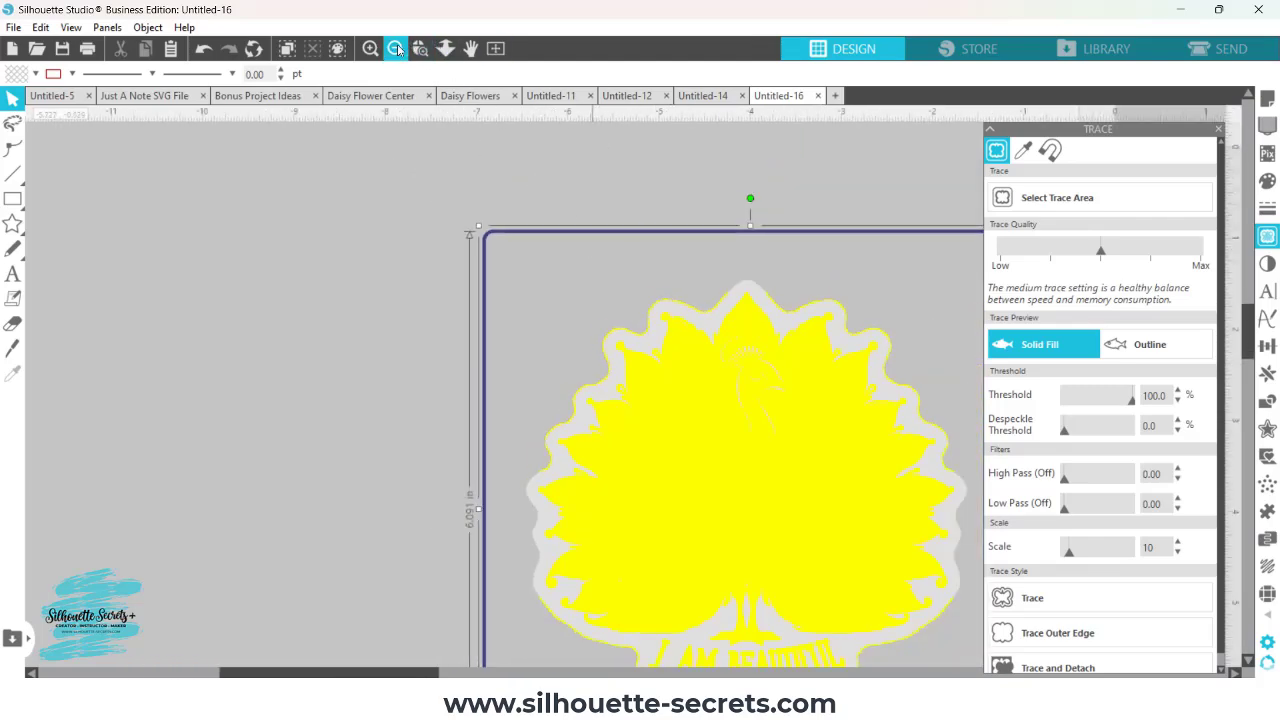
pyautogui.click(395, 48)
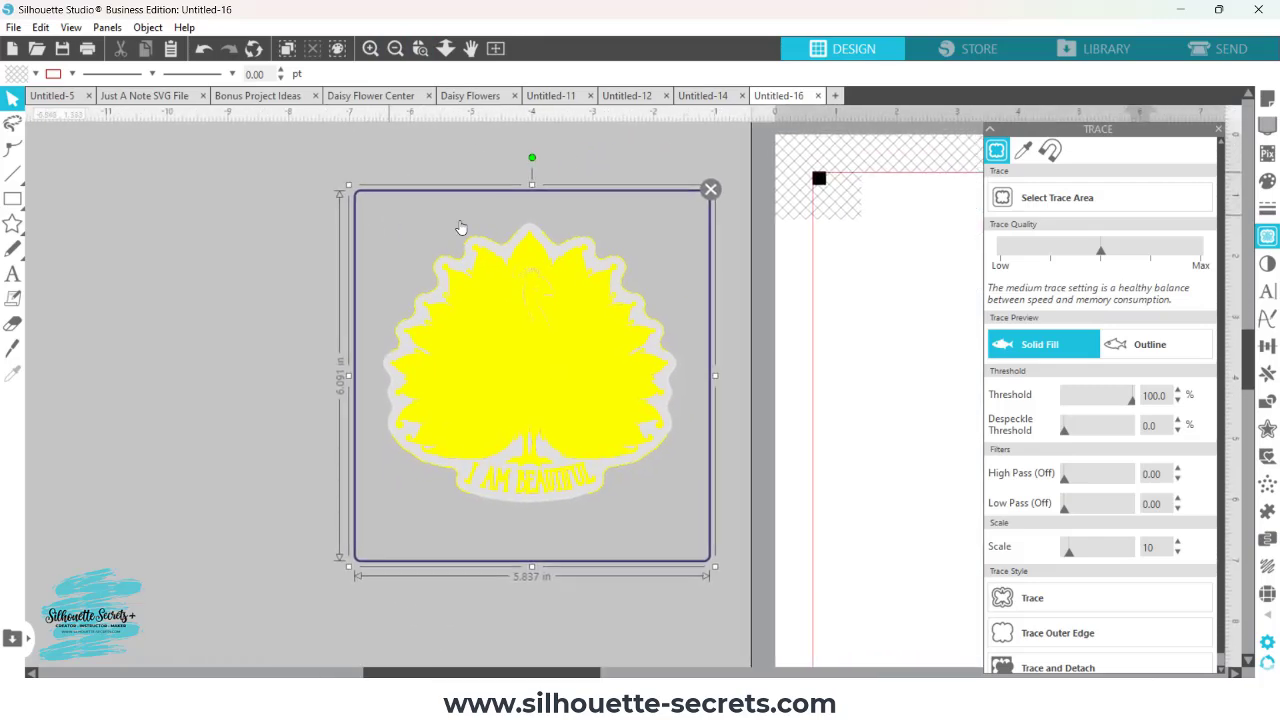
pyautogui.moveTo(519, 261)
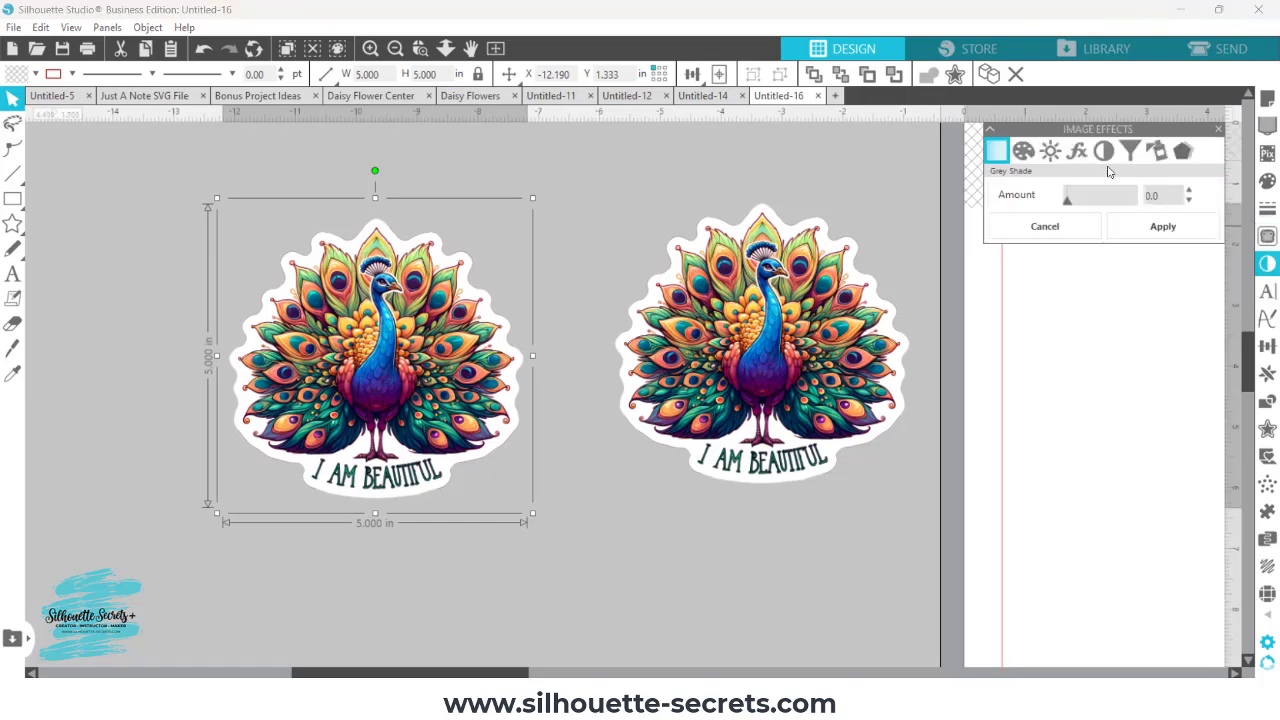
pyautogui.moveTo(1103, 151)
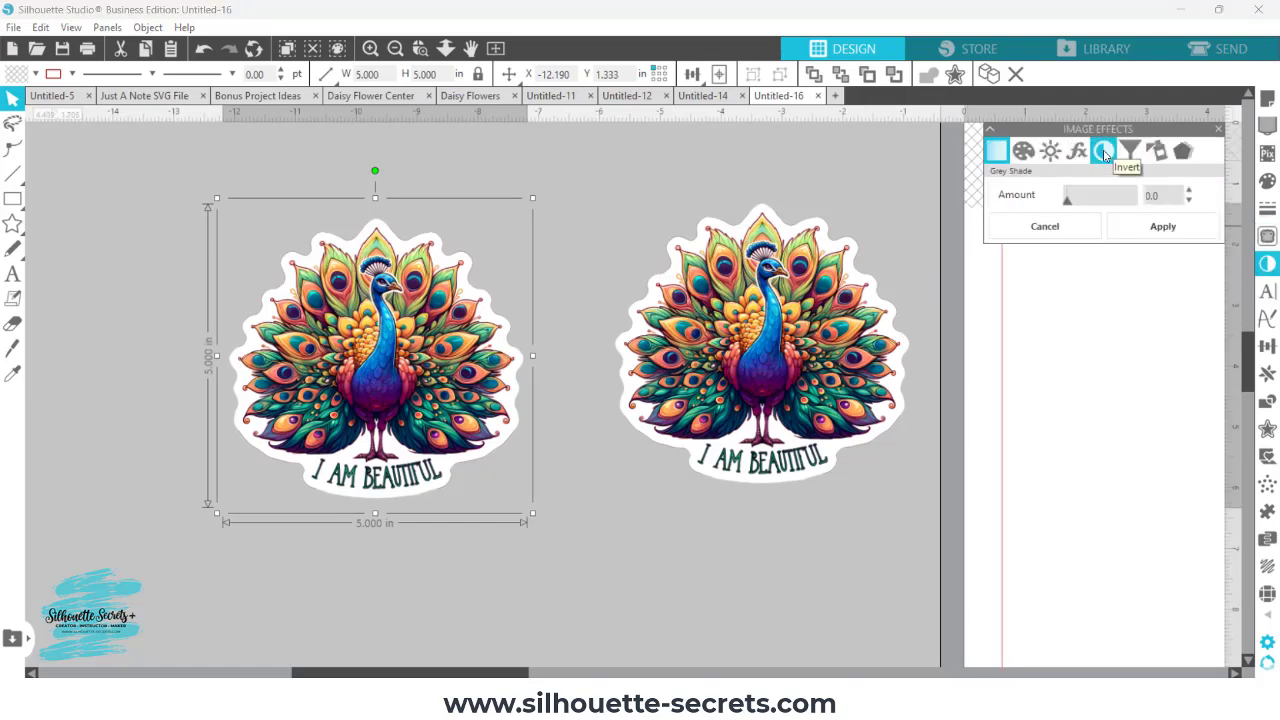
# Apply 100% Invert effect to the duplicated peacock sticker.
pyautogui.click(1103, 150)
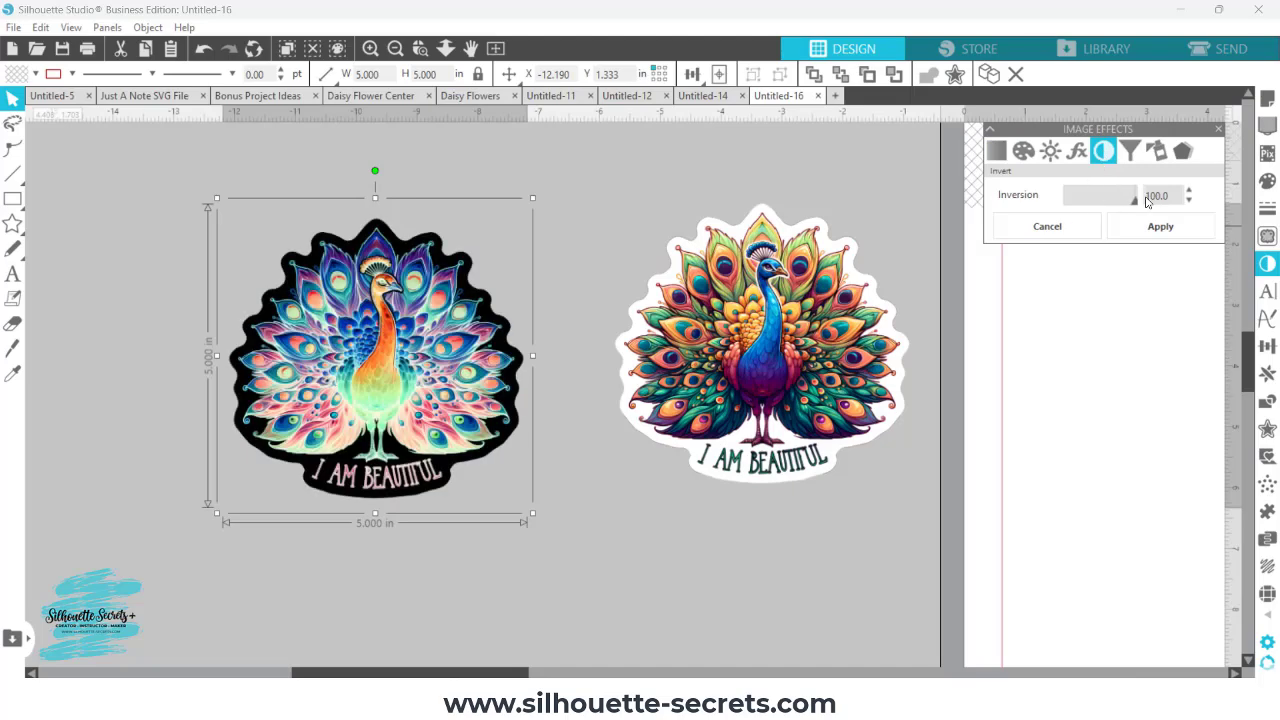
pyautogui.moveTo(428, 258)
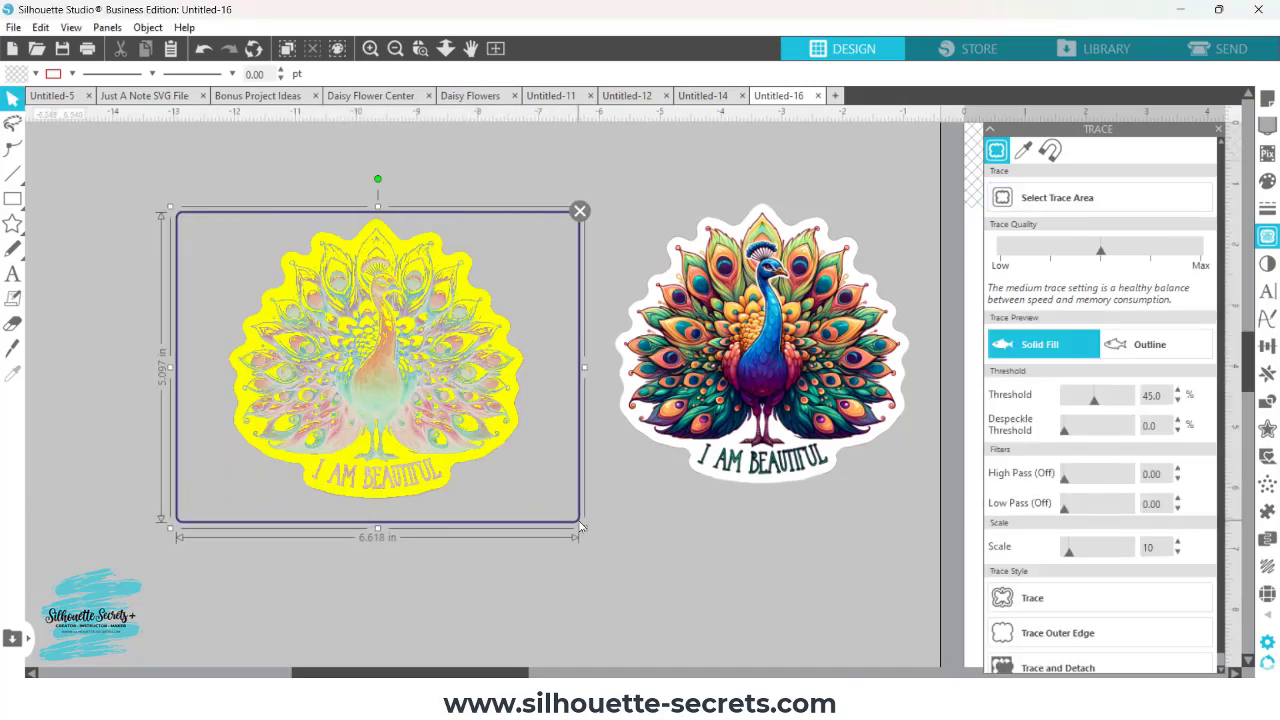
pyautogui.moveTo(477, 276)
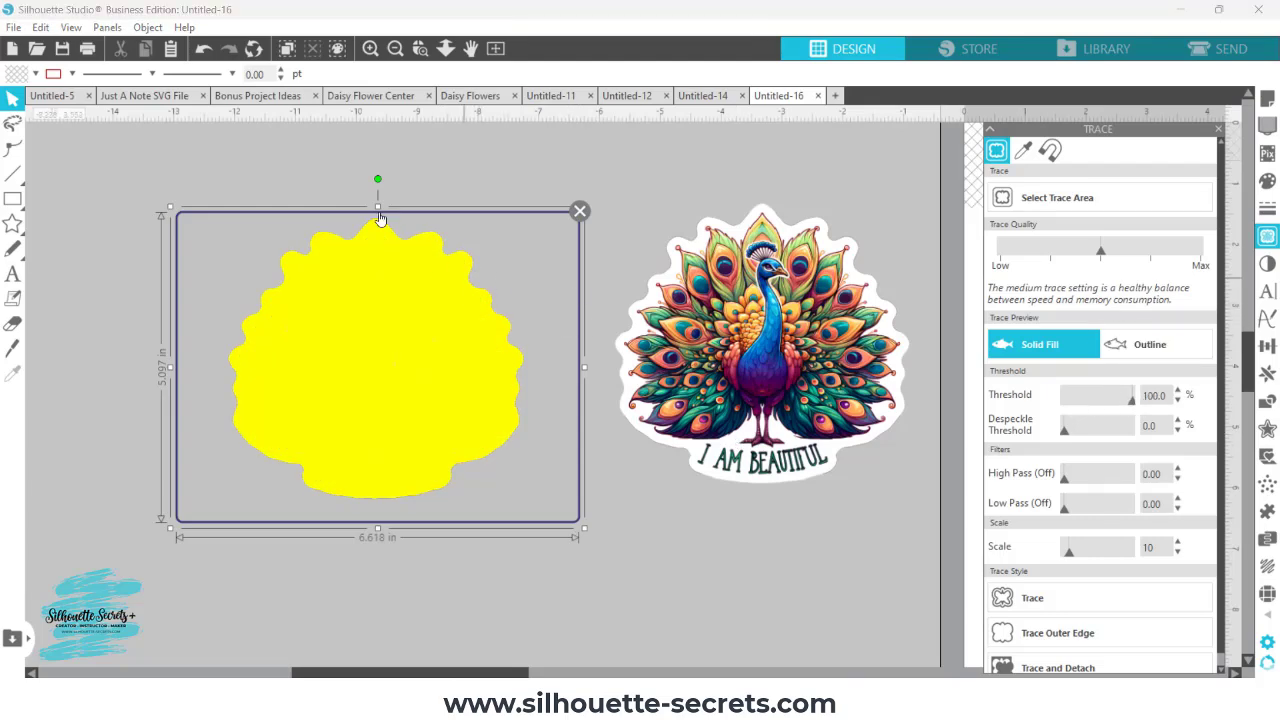
pyautogui.moveTo(378, 243)
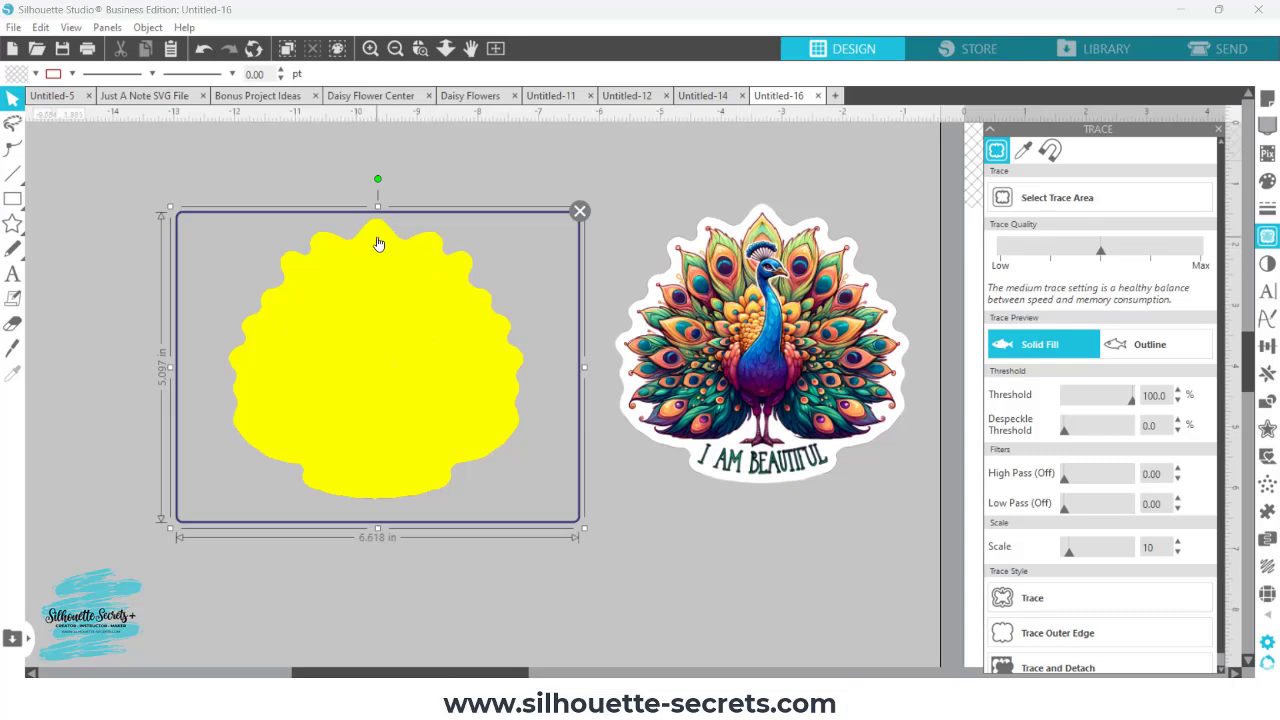
pyautogui.moveTo(1147, 410)
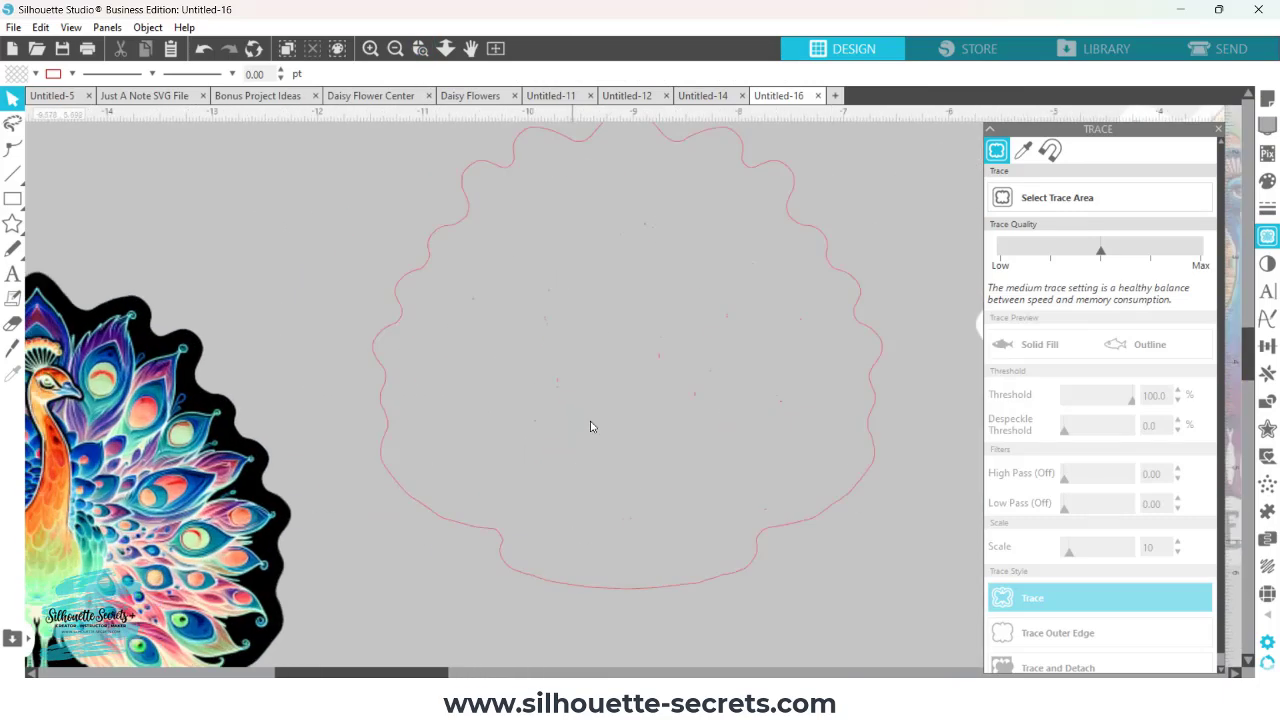
pyautogui.moveTo(559, 390)
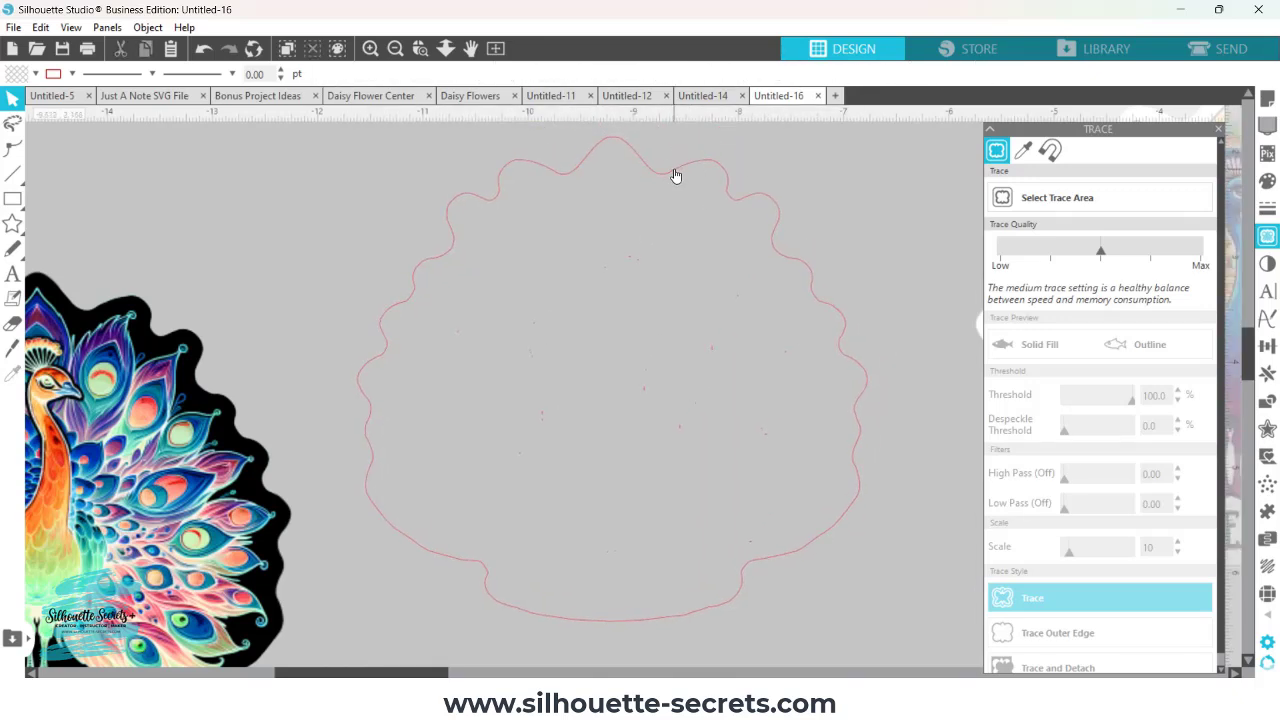
# Select and delete the tiny stray specks inside the traced scalloped outline.
pyautogui.click(675, 175)
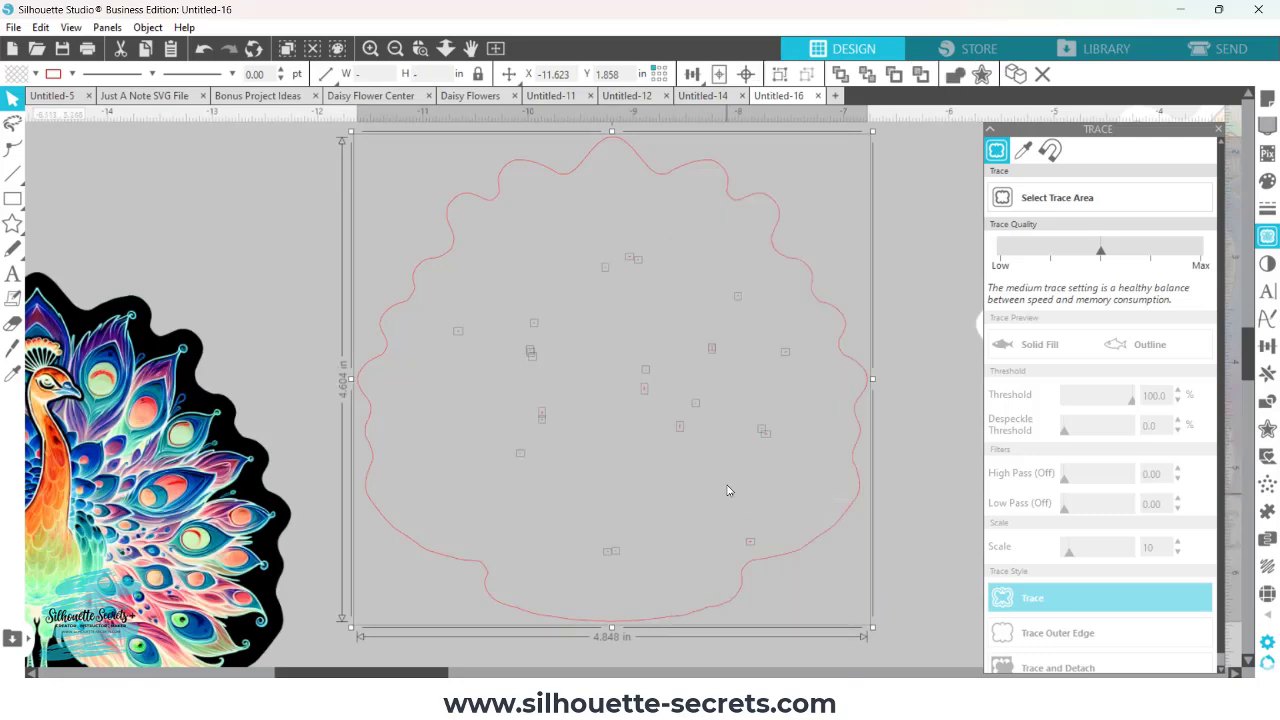
pyautogui.moveTo(709, 341)
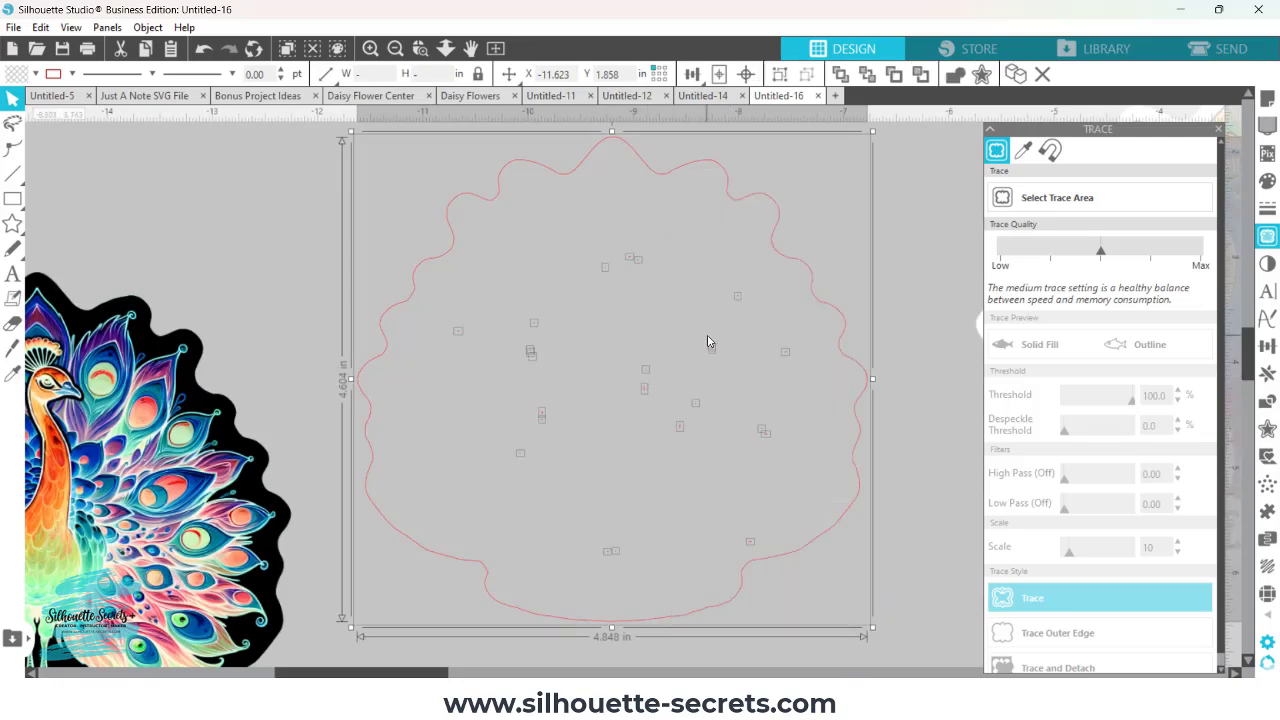
pyautogui.moveTo(740, 290)
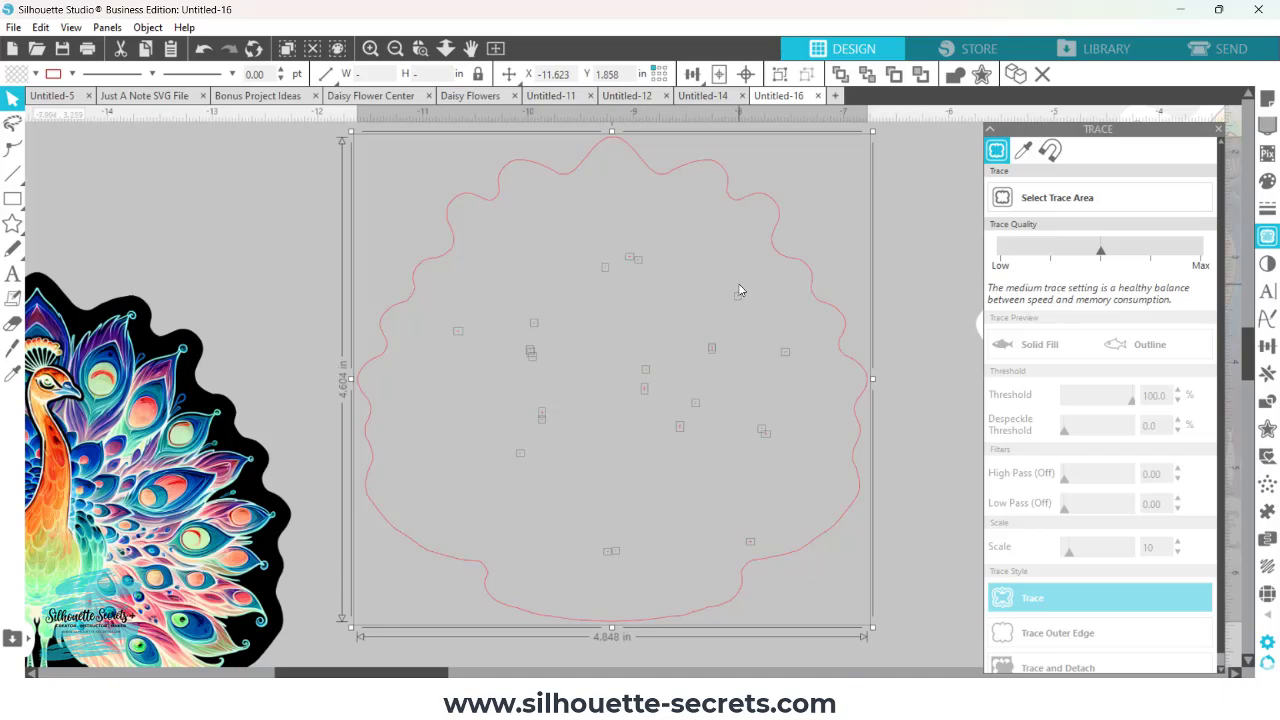
pyautogui.moveTo(775, 235)
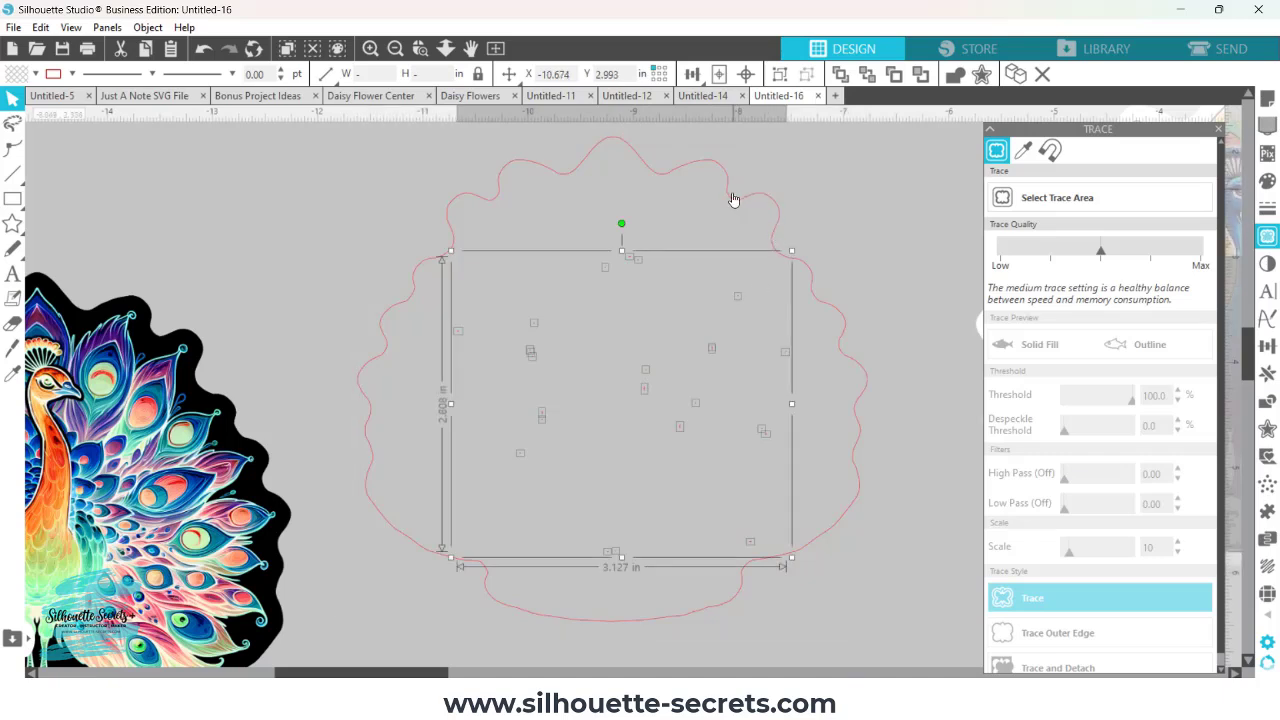
pyautogui.moveTo(729, 187)
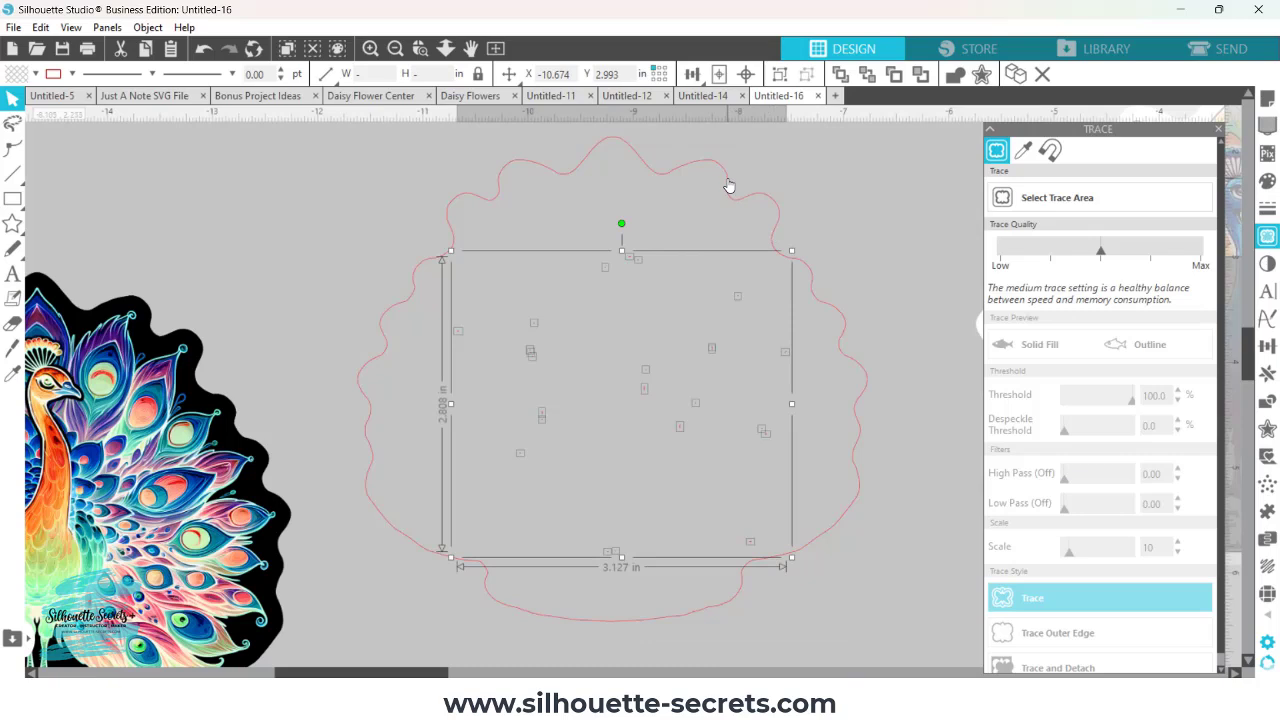
pyautogui.click(715, 248)
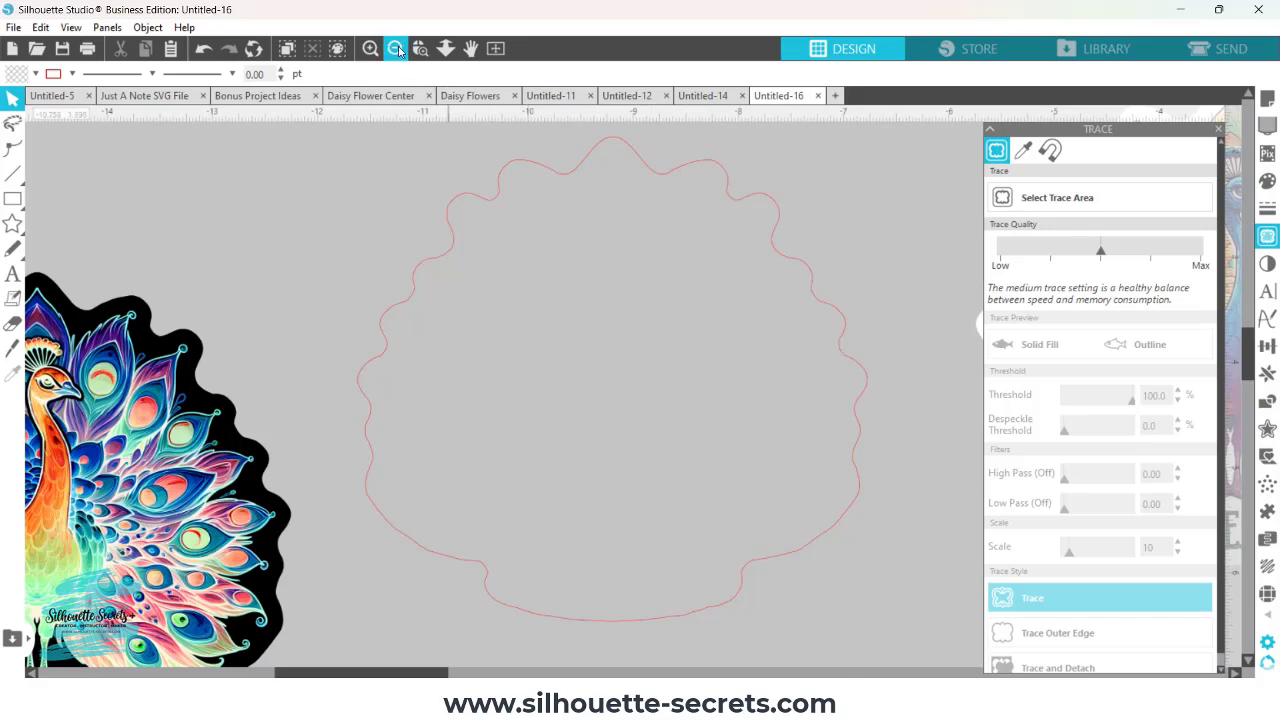
# Centre the outline on the sticker, group them, and place the group at the page's top-left.
pyautogui.click(396, 48)
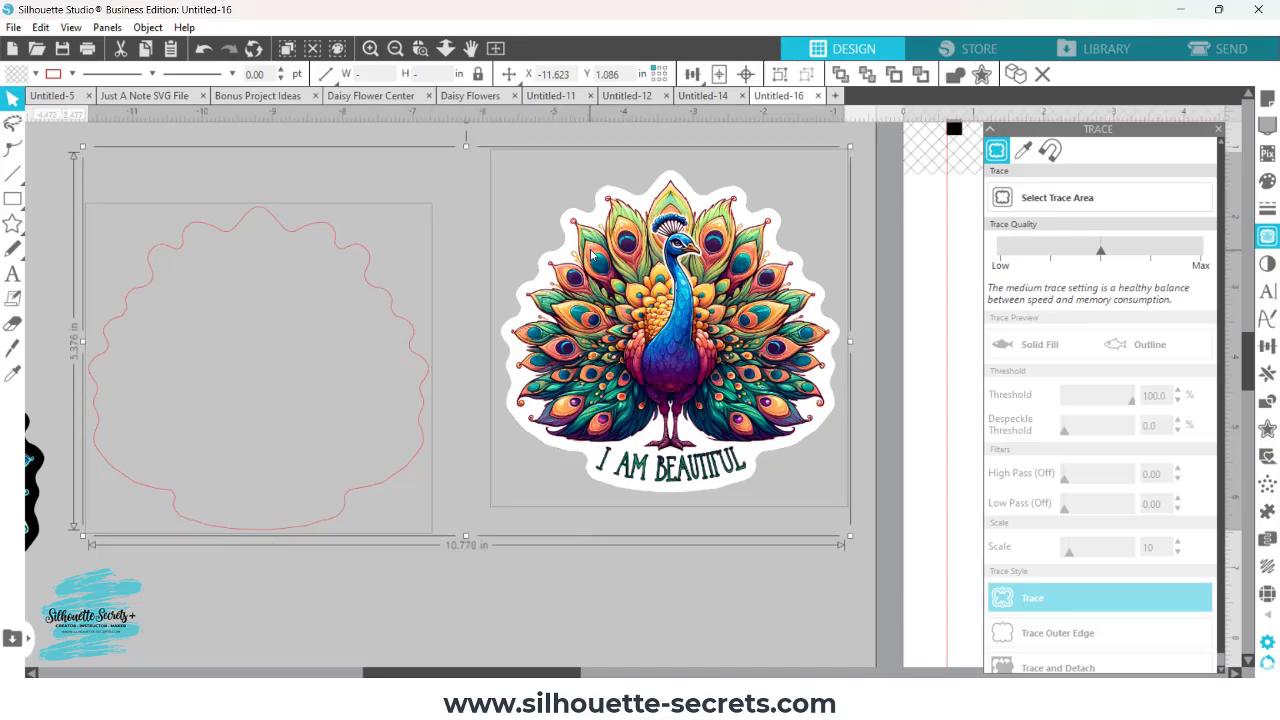
pyautogui.click(745, 74)
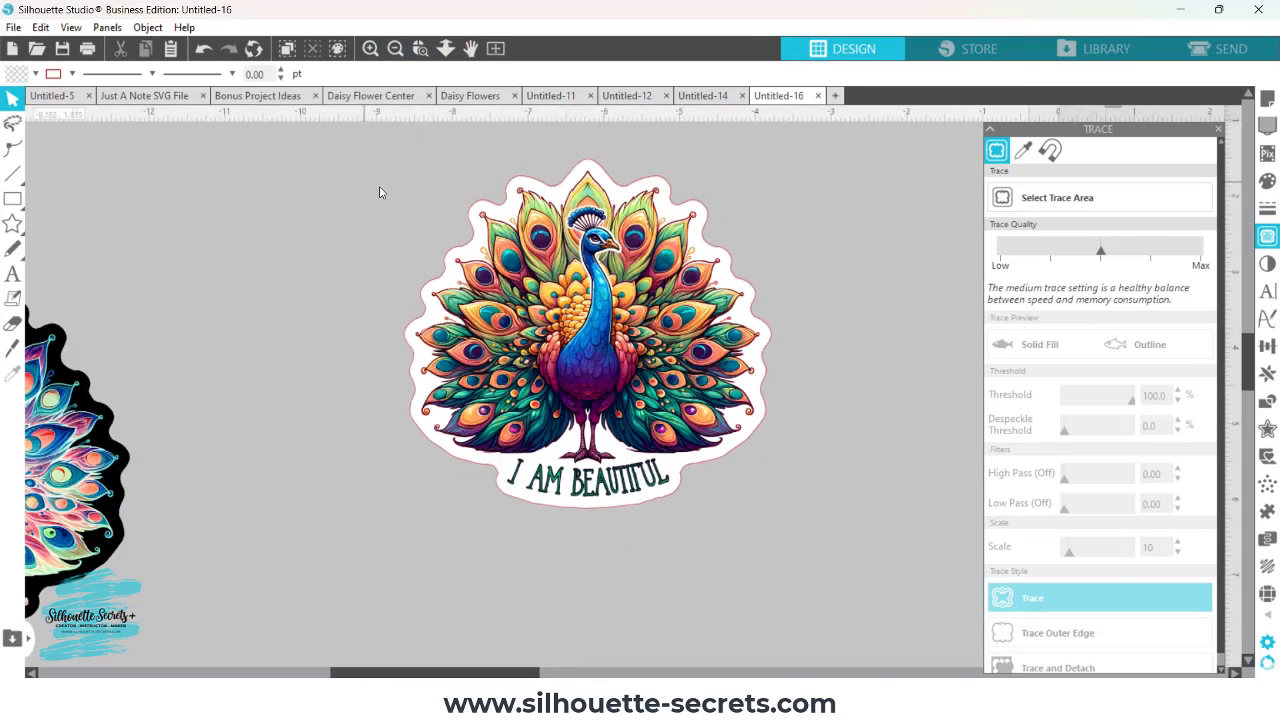
pyautogui.click(590, 330)
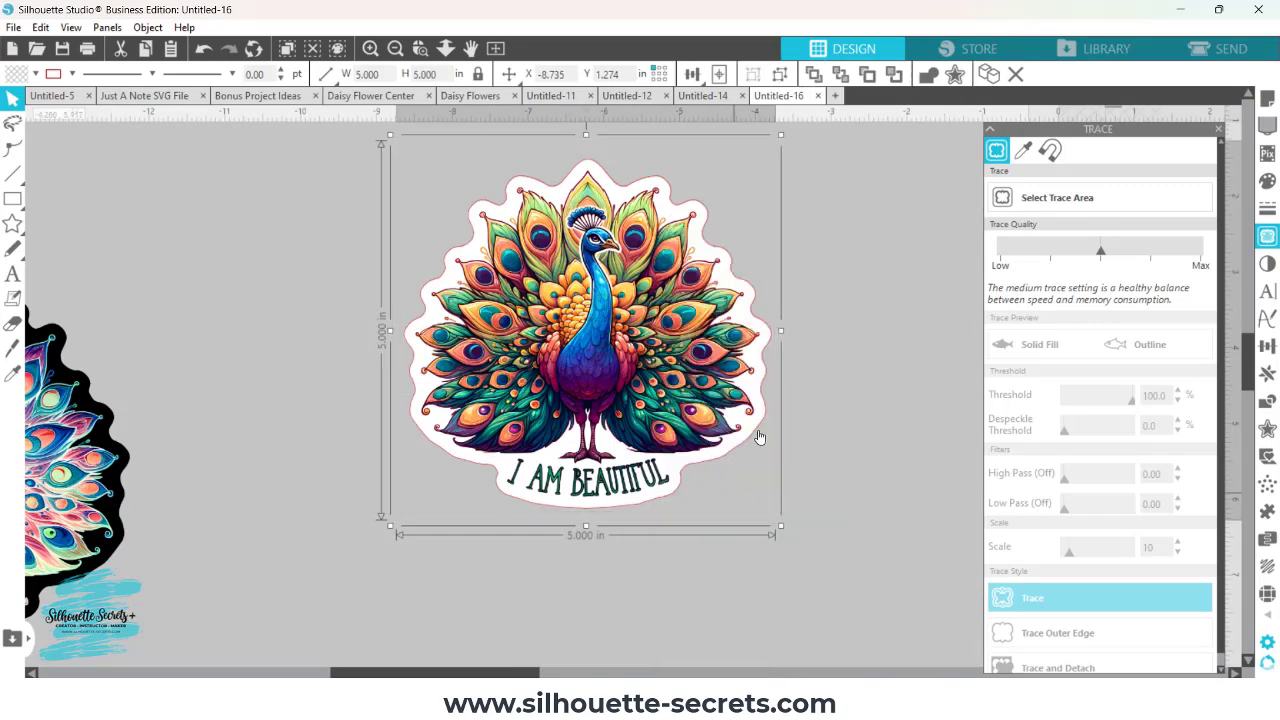
pyautogui.click(395, 48)
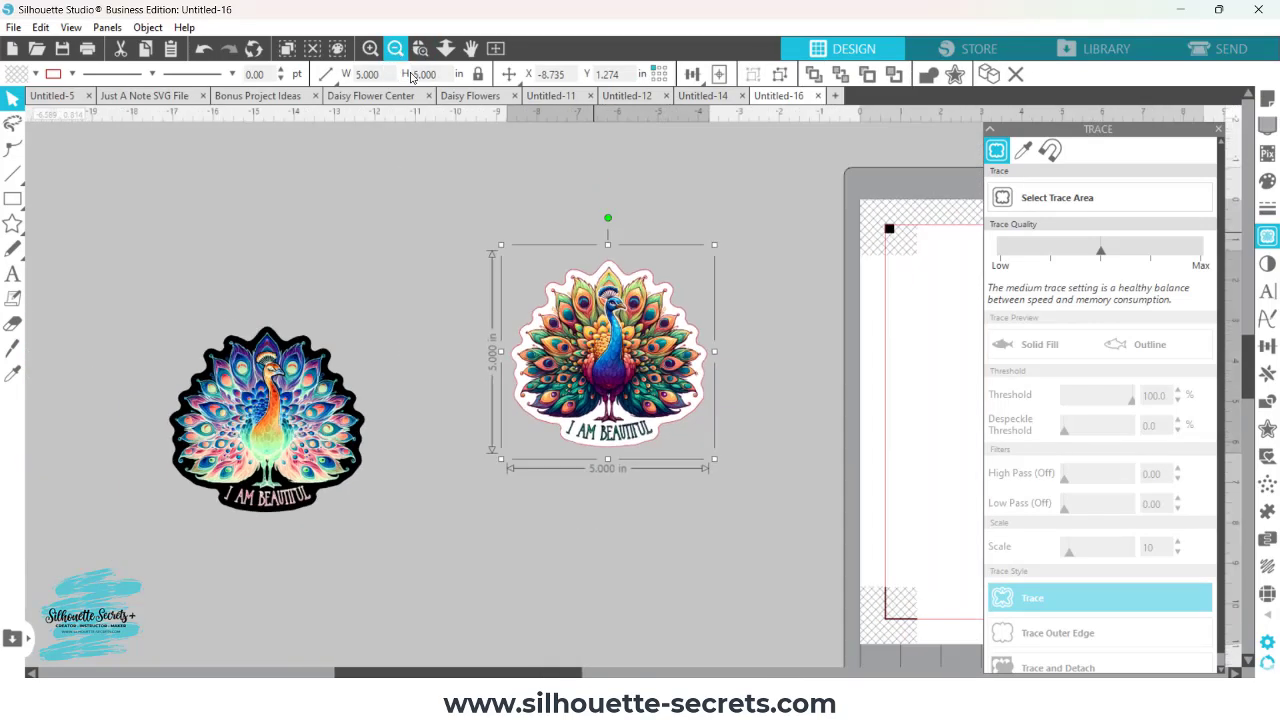
pyautogui.click(395, 48)
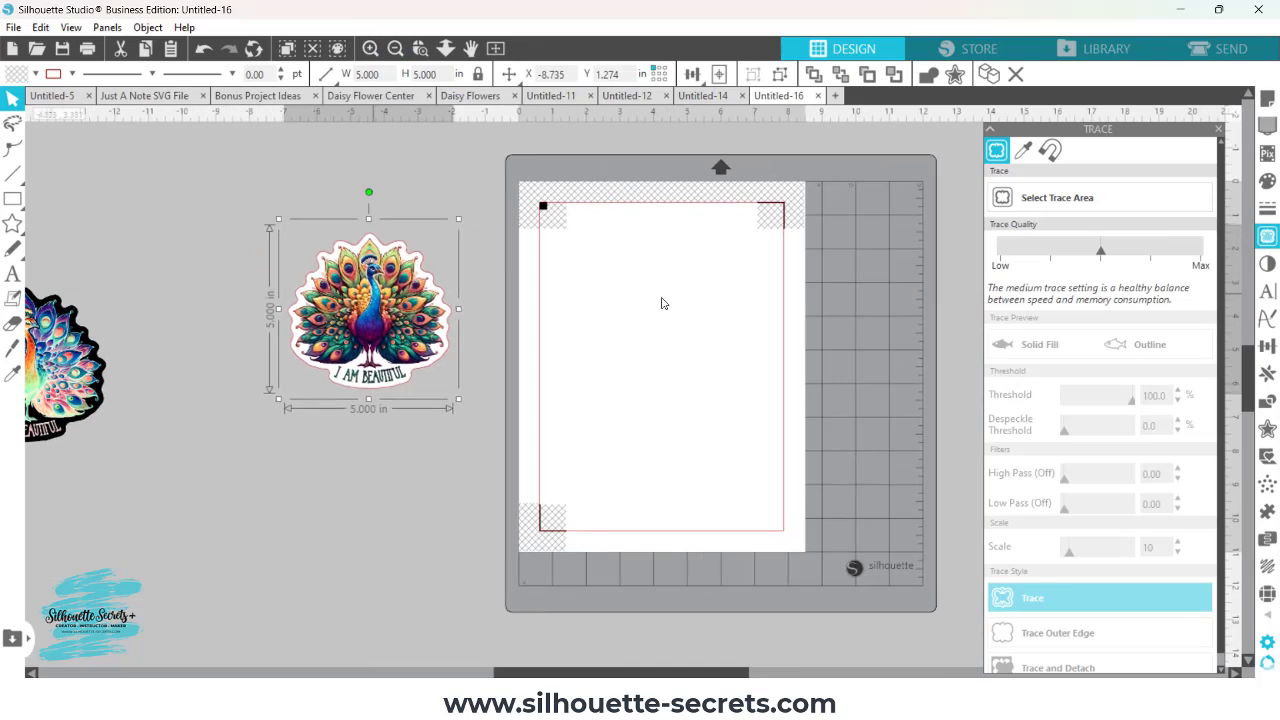
pyautogui.moveTo(368, 308); pyautogui.dragTo(627, 290)
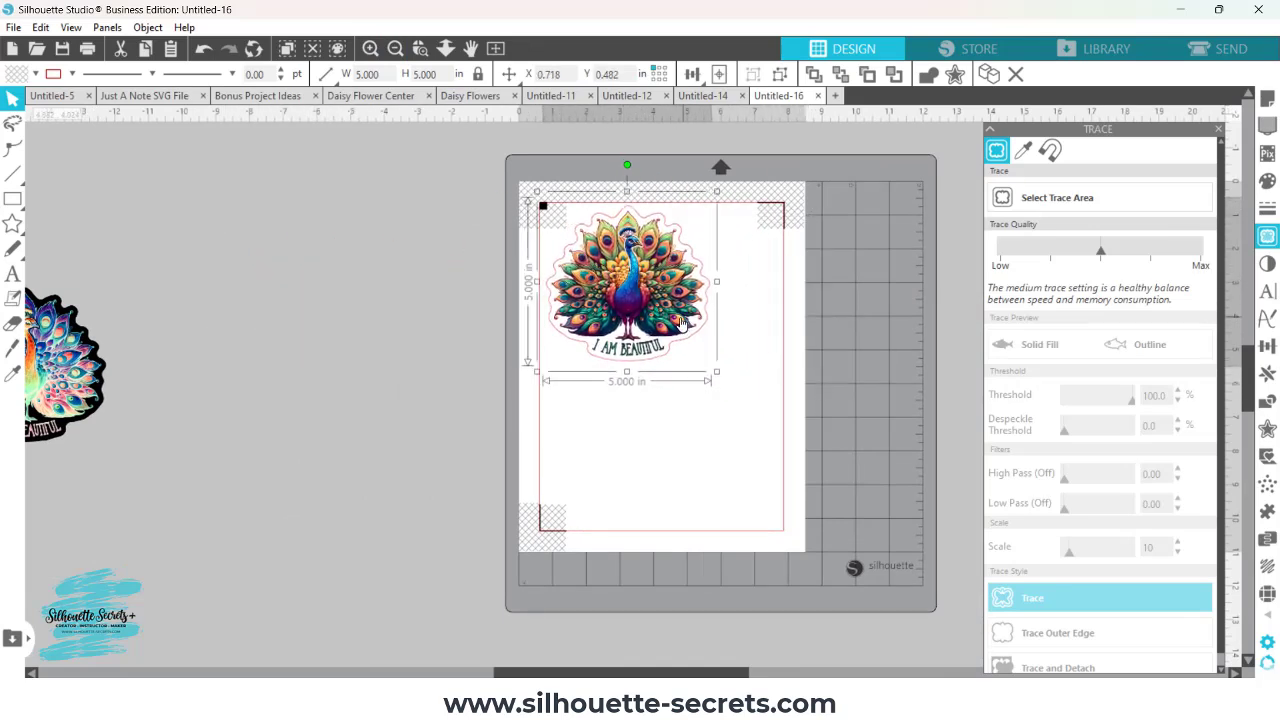
pyautogui.moveTo(645, 295)
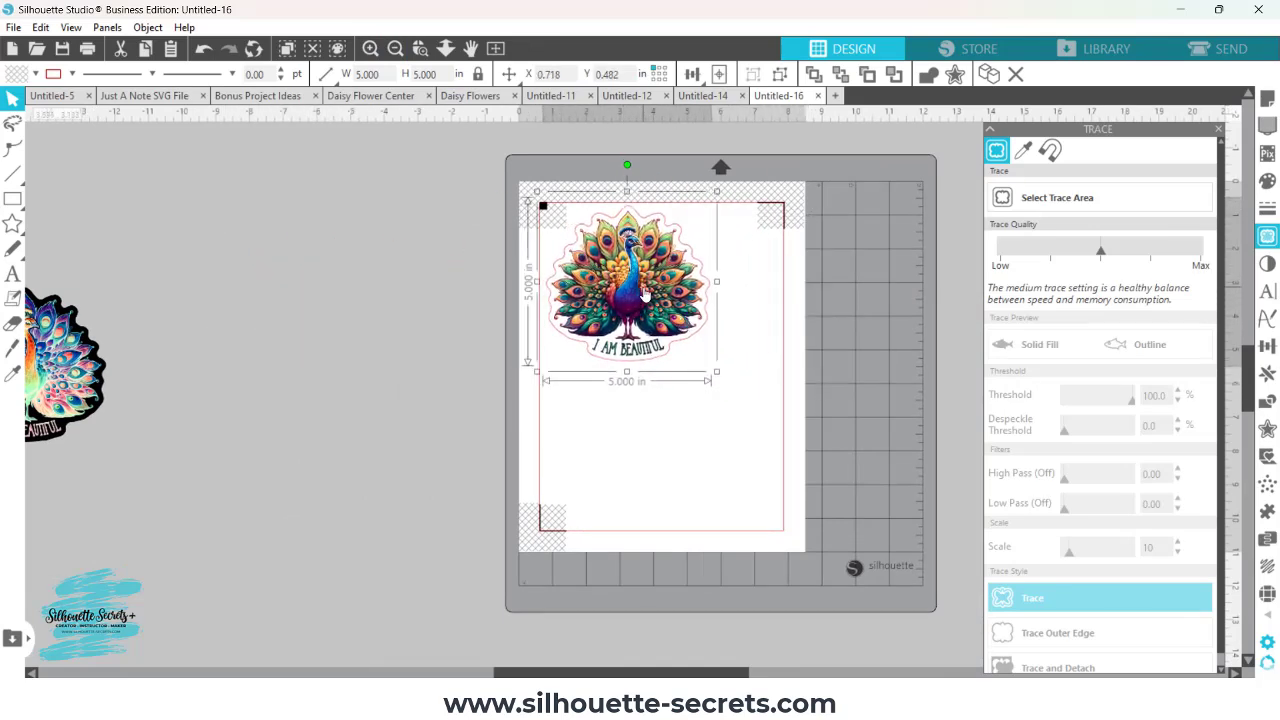